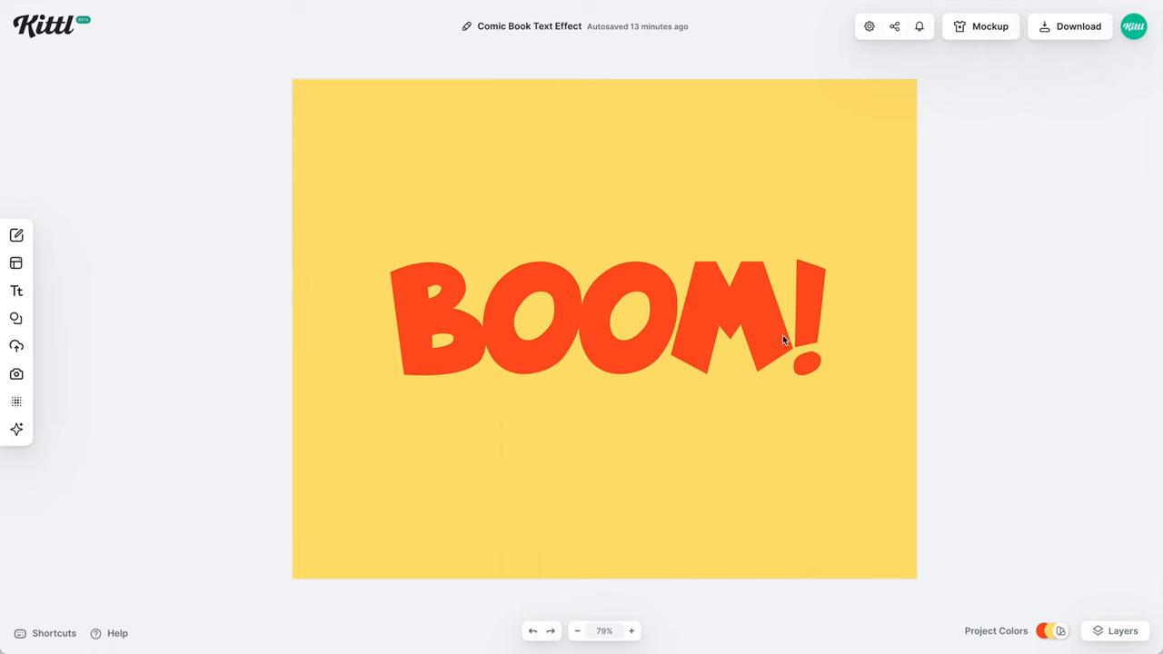
- Select the red BOOM! headline on the yellow canvas to show its text settings
{"action": "left_click", "coordinate": [604, 318]}
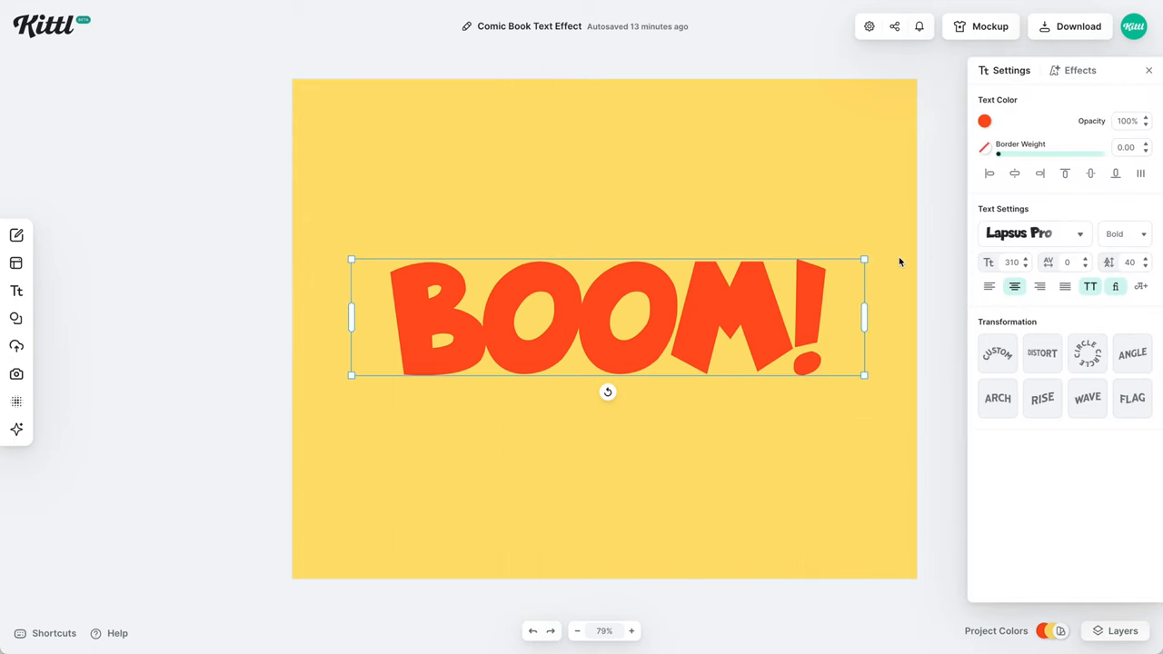
{"action": "mouse_move", "coordinate": [911, 261]}
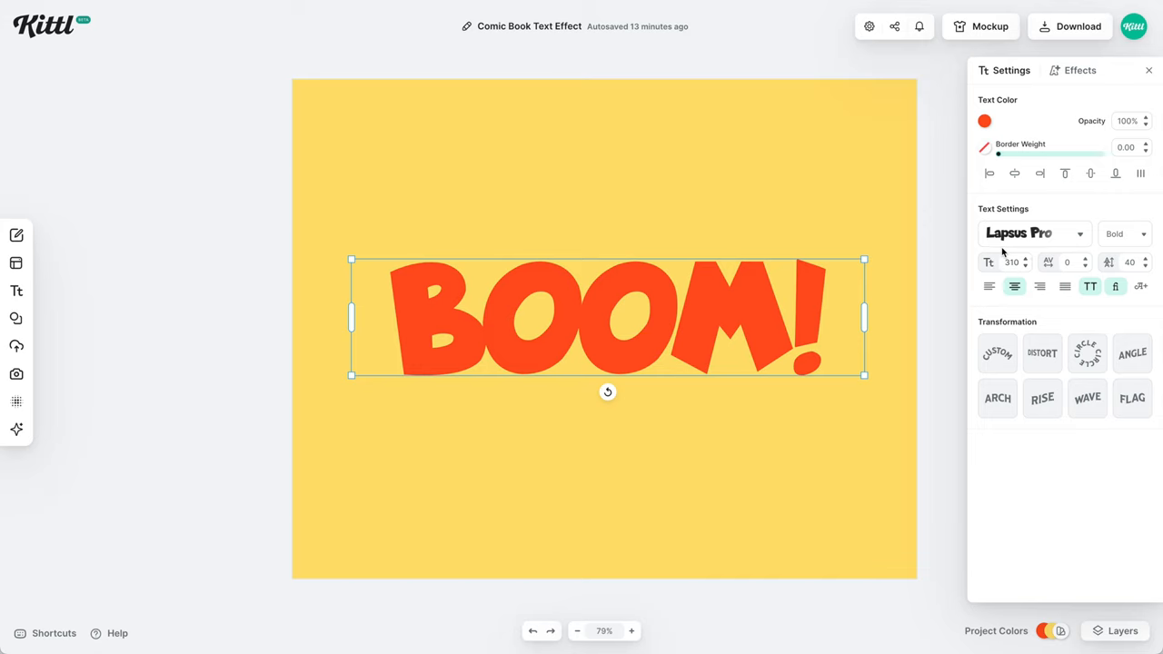
{"action": "mouse_move", "coordinate": [1019, 253]}
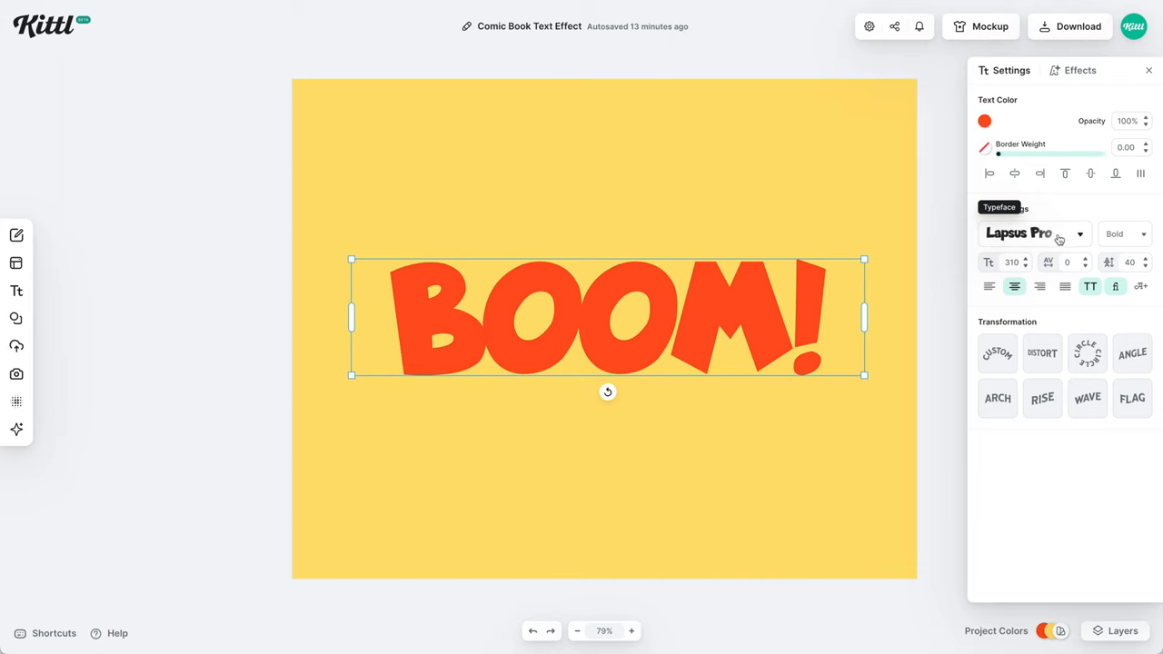
{"action": "mouse_move", "coordinate": [1089, 286]}
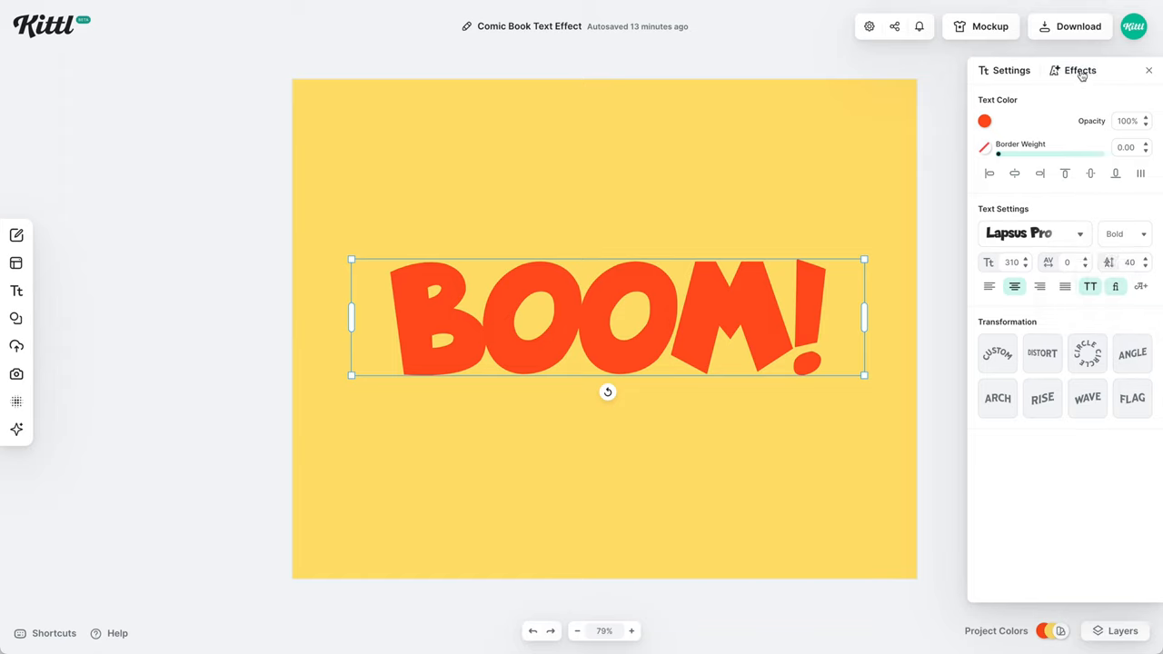
- Apply the Block Shadow effect to BOOM! with a black shadow color
{"action": "left_click", "coordinate": [1080, 70]}
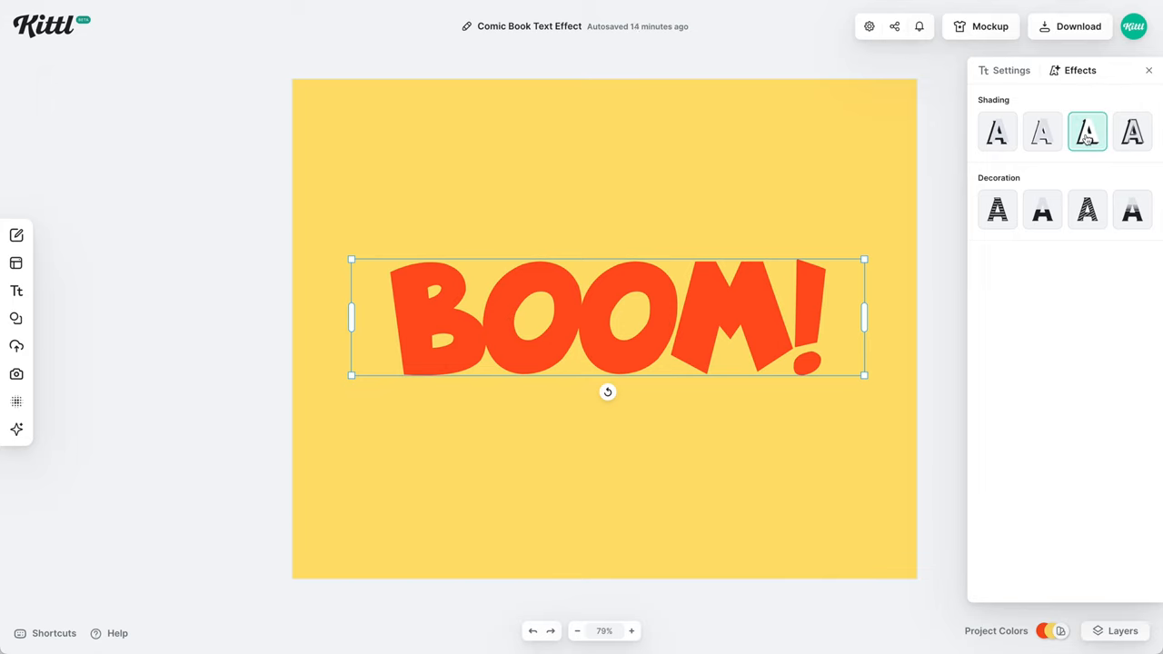
{"action": "left_click", "coordinate": [1087, 132]}
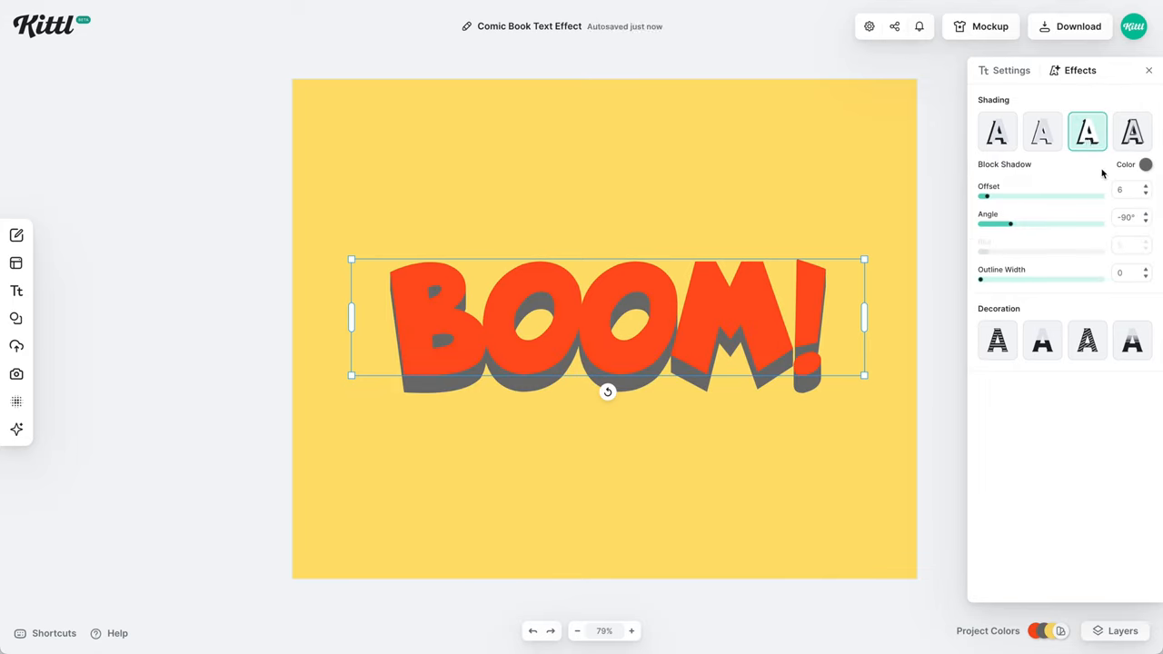
{"action": "left_click", "coordinate": [1145, 165]}
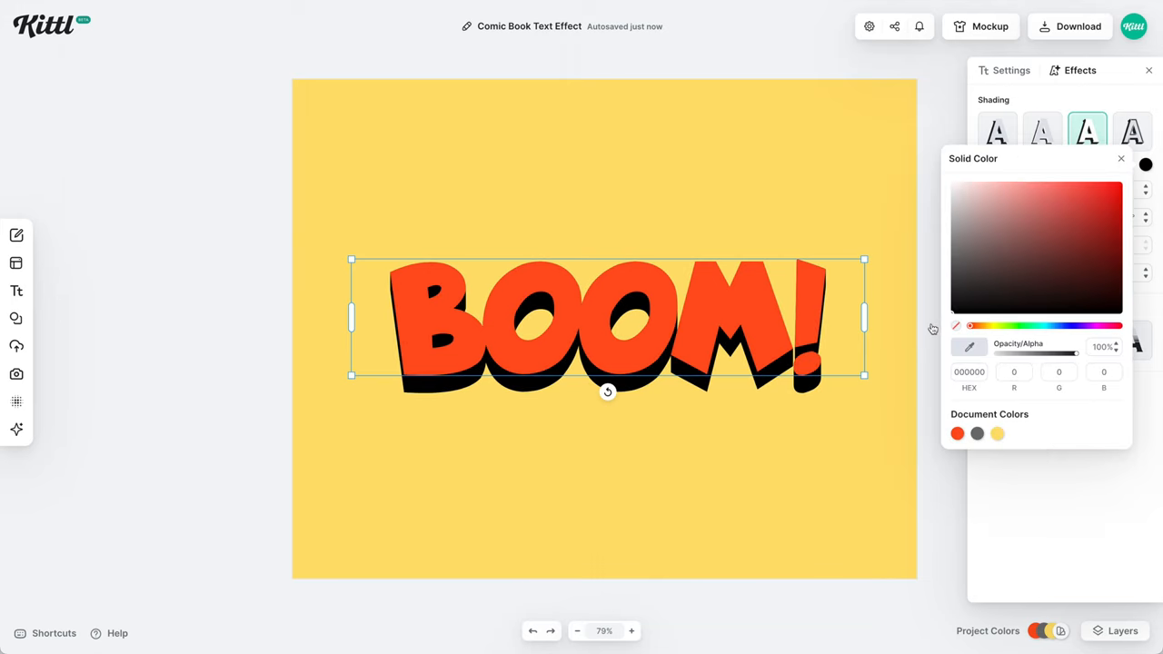
{"action": "left_click", "coordinate": [1121, 158]}
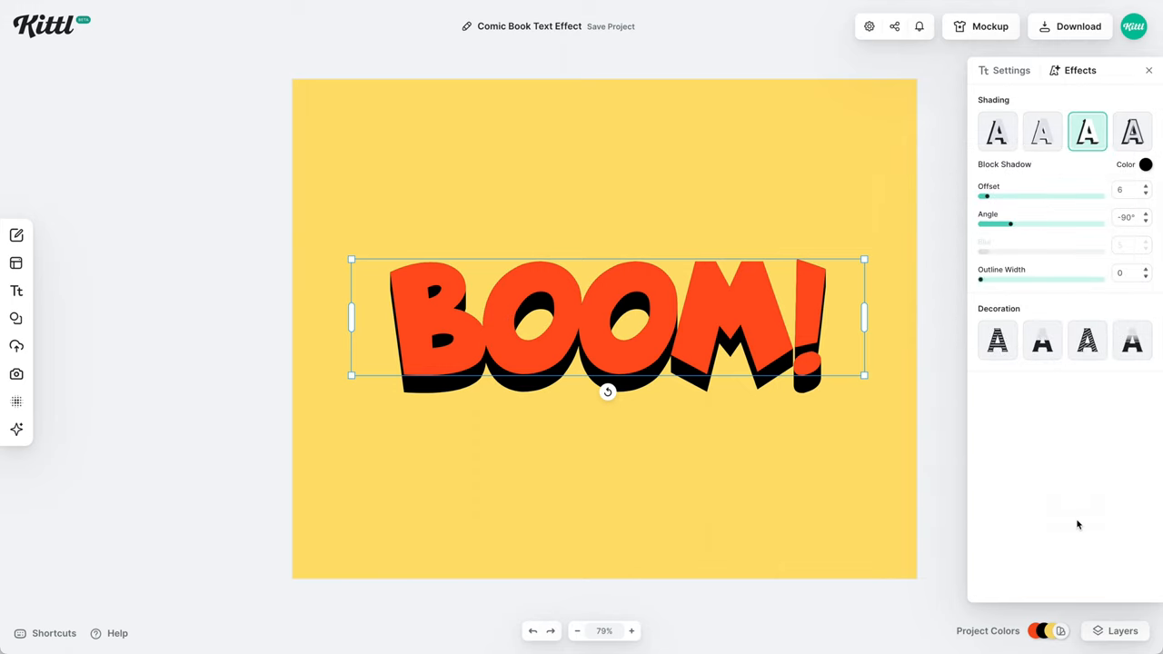
{"action": "mouse_move", "coordinate": [986, 283]}
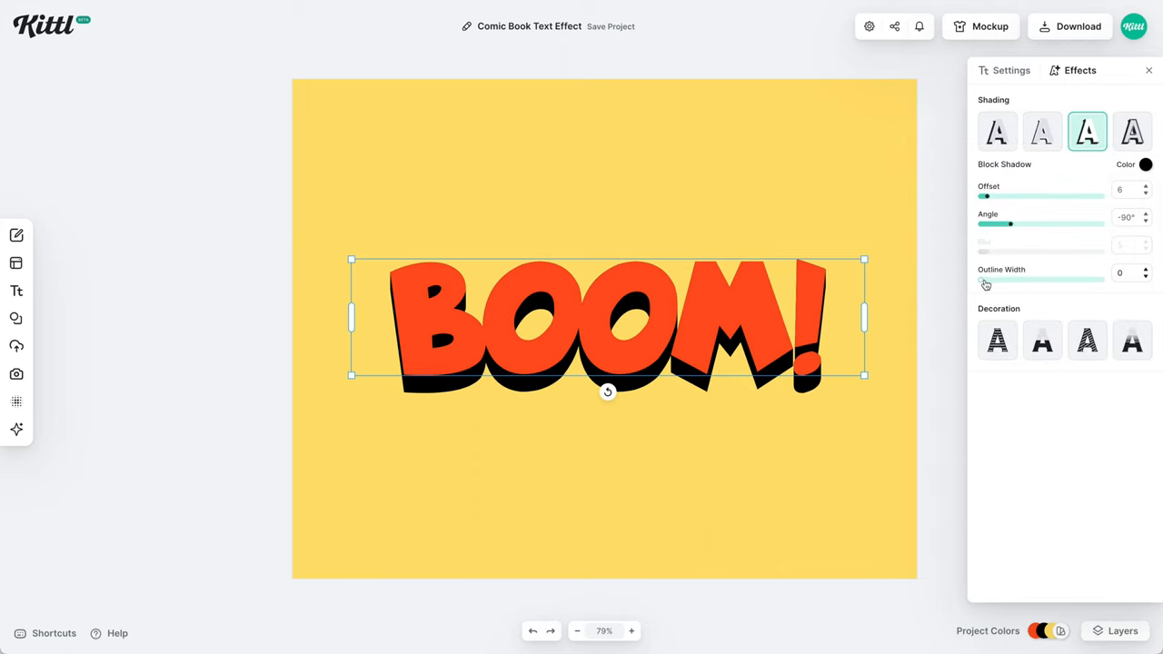
- Set the BOOM! outline width to about 30 for a thick black outline
{"action": "left_click_drag", "start_coordinate": [983, 279], "coordinate": [989, 280]}
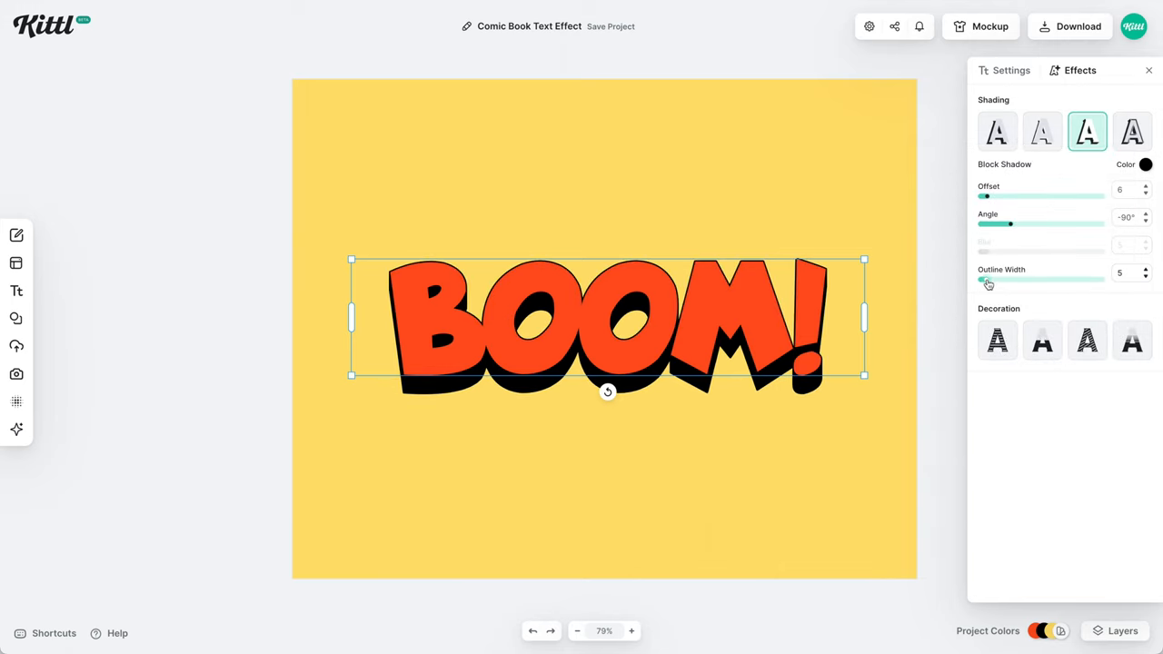
{"action": "left_click_drag", "start_coordinate": [988, 280], "coordinate": [1040, 280]}
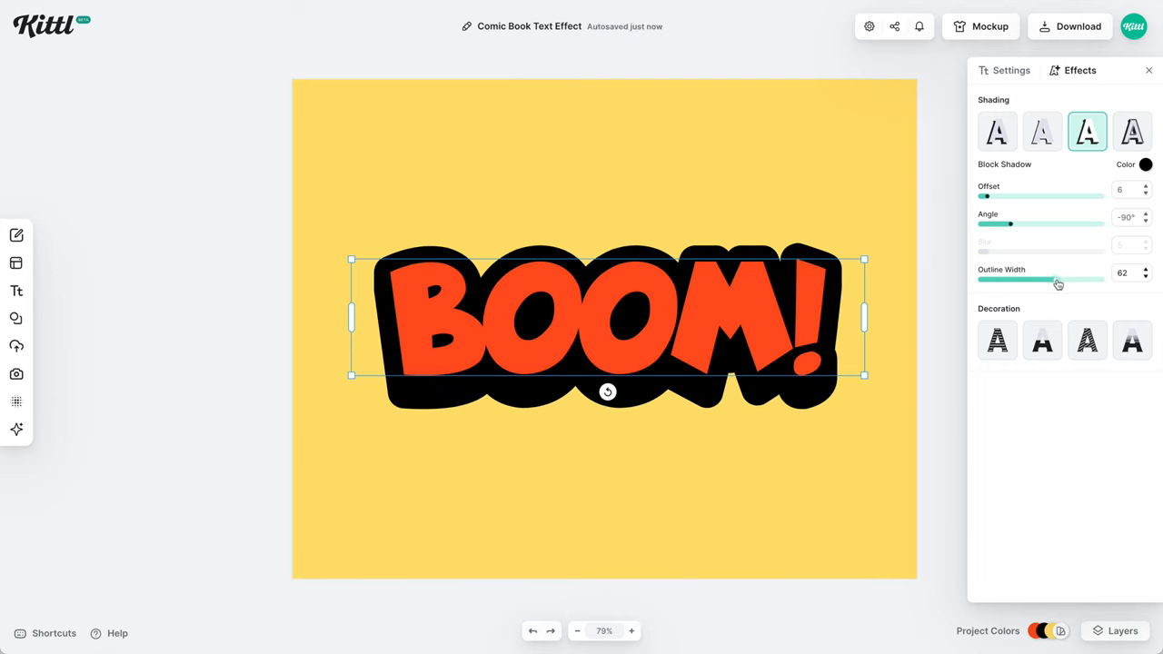
{"action": "left_click_drag", "start_coordinate": [1056, 280], "coordinate": [1007, 280]}
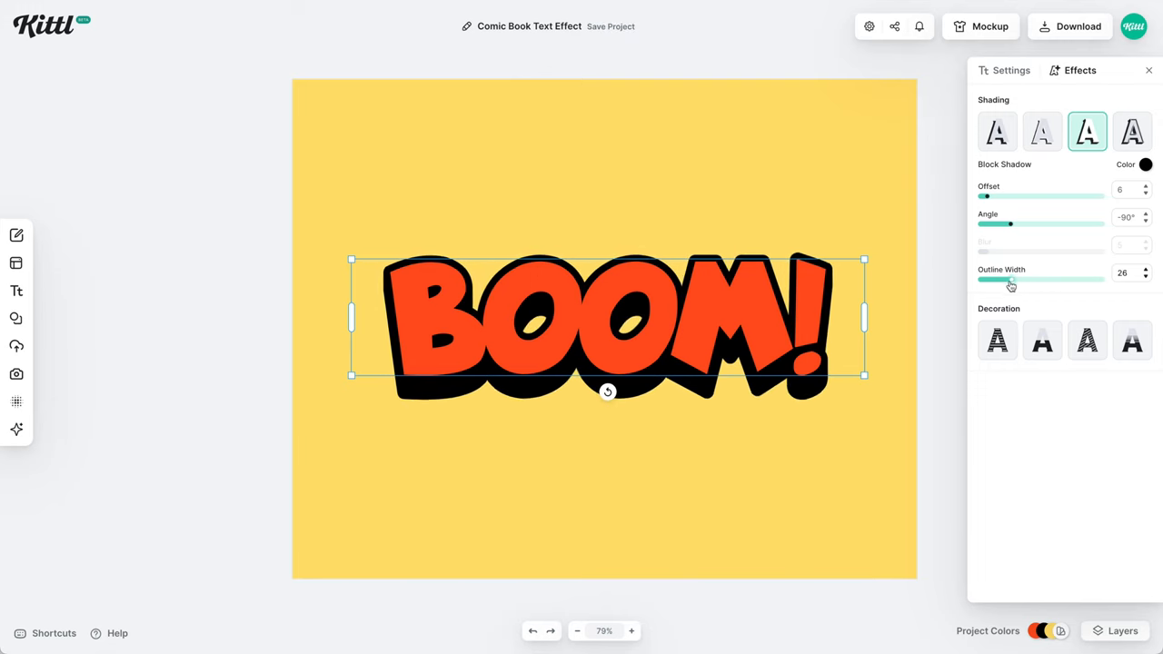
{"action": "left_click_drag", "start_coordinate": [1008, 280], "coordinate": [1019, 280]}
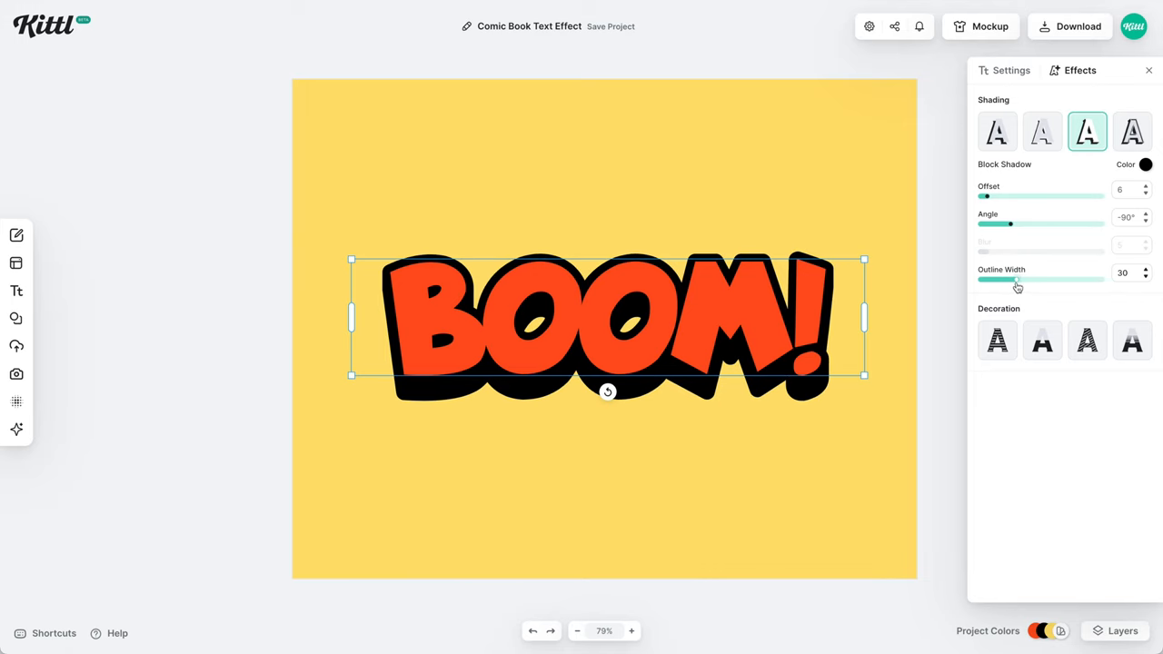
{"action": "mouse_move", "coordinate": [1008, 224]}
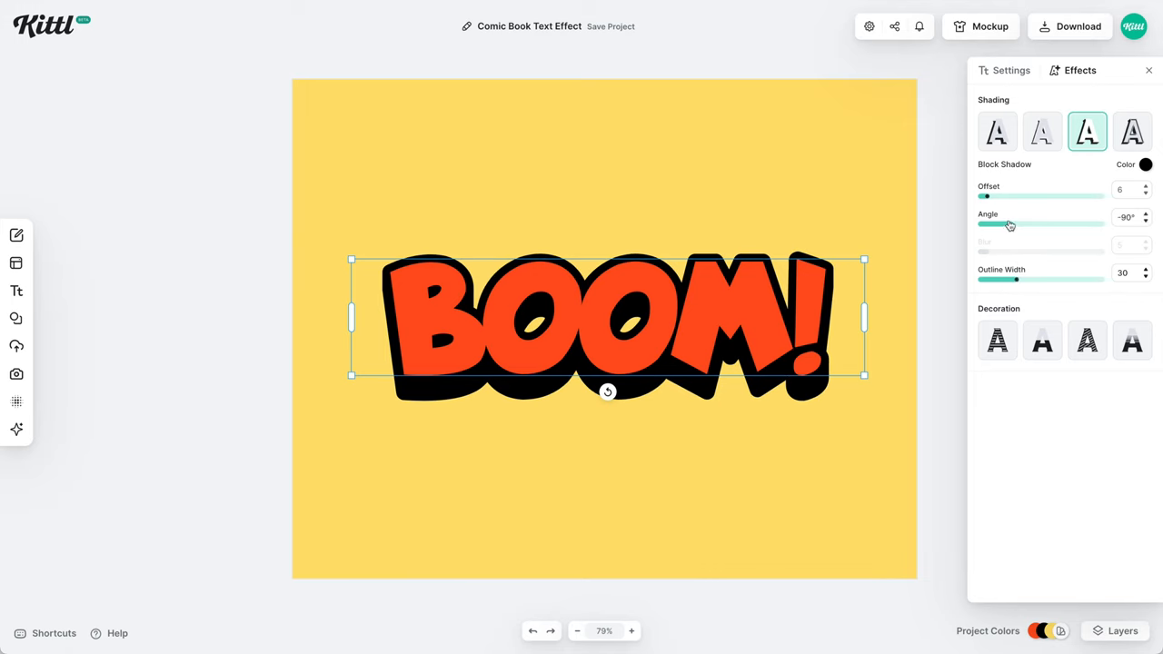
- Rotate the block shadow angle to -80° and return to the text's general settings
{"action": "left_click_drag", "start_coordinate": [986, 224], "coordinate": [1051, 223]}
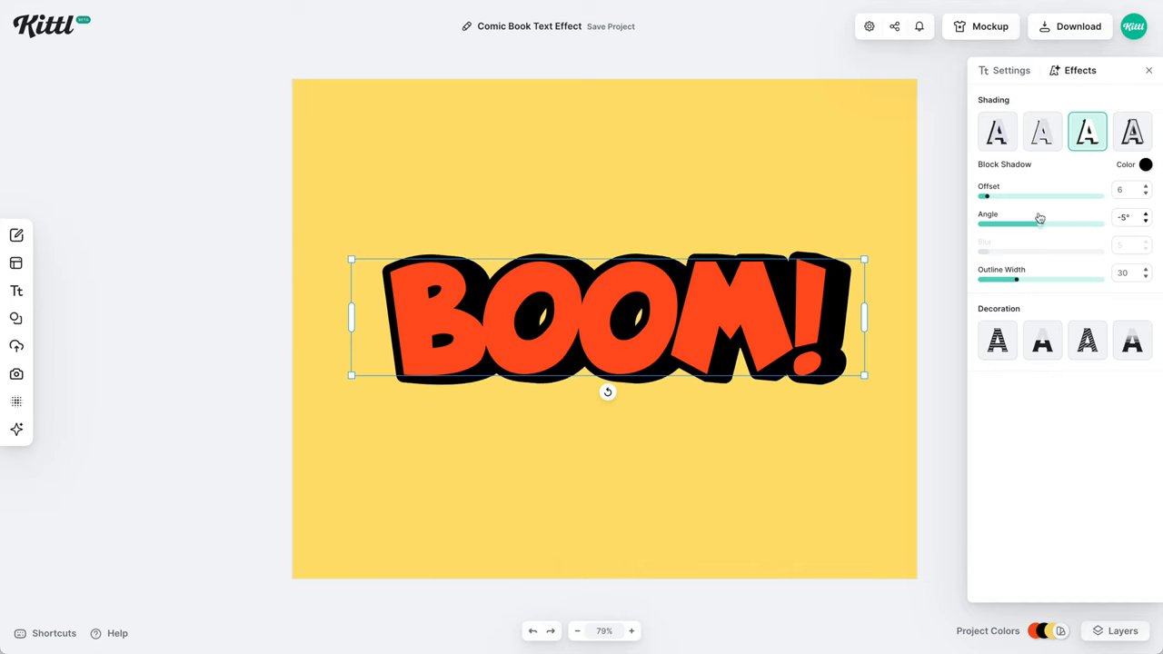
{"action": "left_click_drag", "start_coordinate": [1040, 224], "coordinate": [1027, 224]}
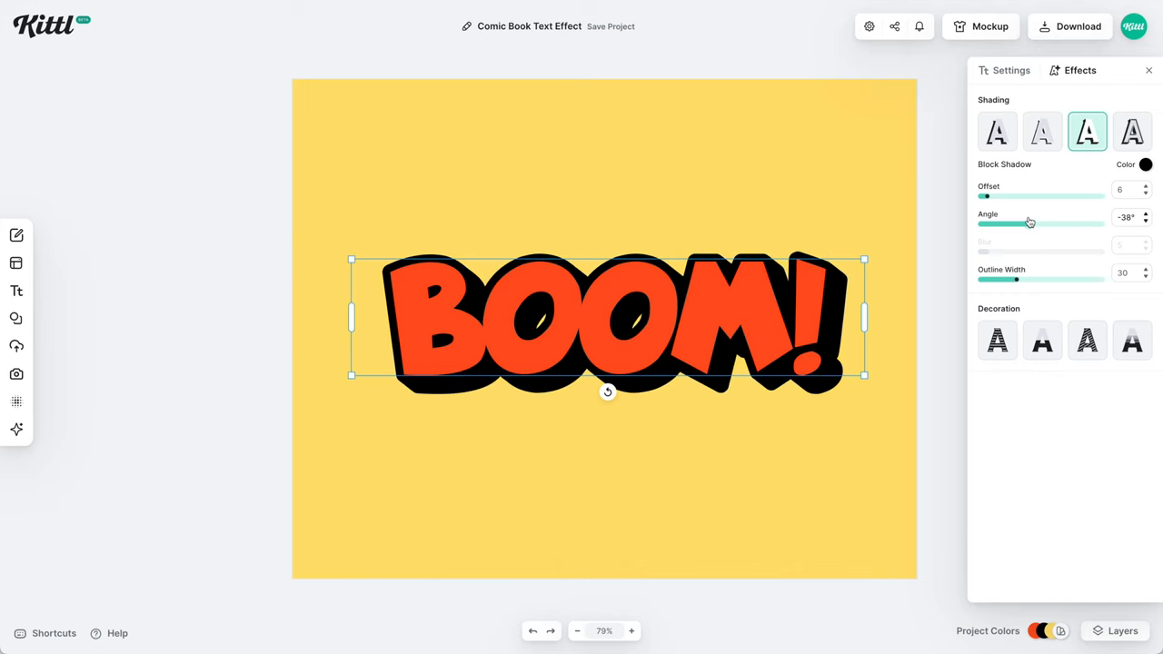
{"action": "left_click_drag", "start_coordinate": [1029, 223], "coordinate": [1013, 223]}
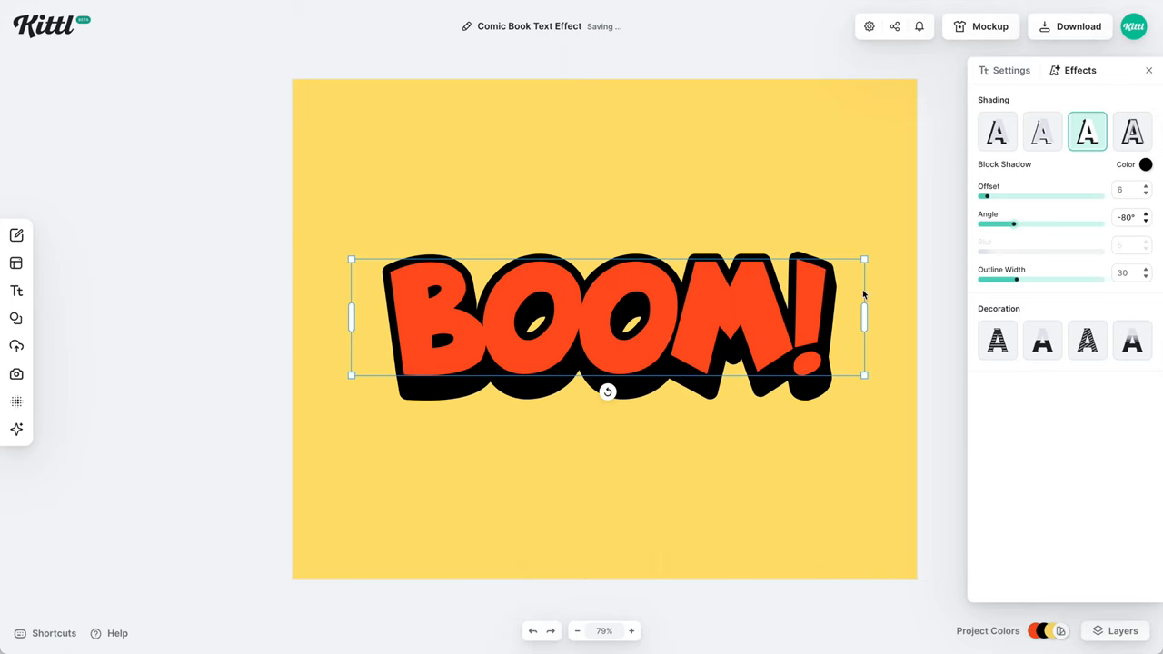
{"action": "mouse_move", "coordinate": [852, 363]}
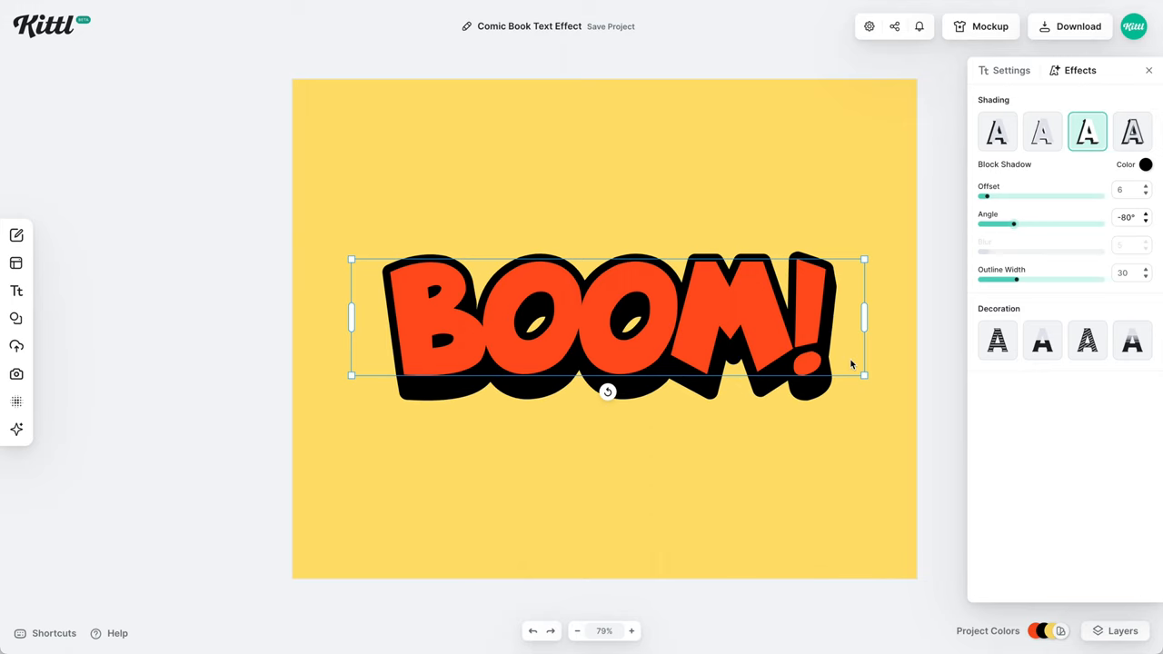
{"action": "mouse_move", "coordinate": [1006, 89]}
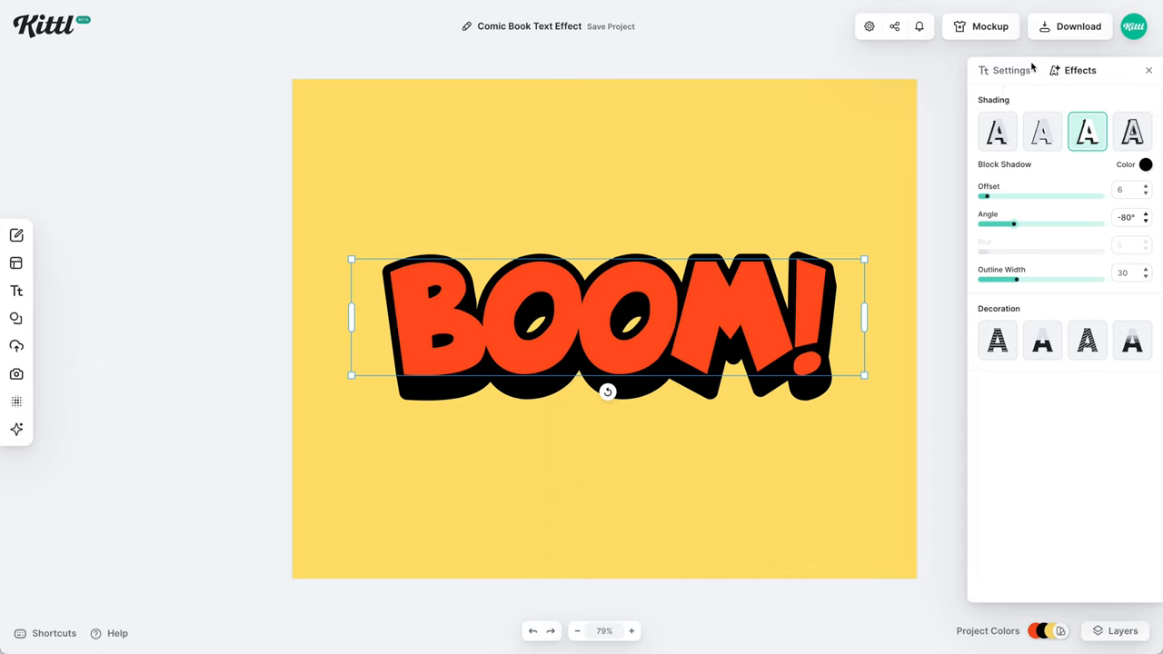
{"action": "left_click", "coordinate": [1010, 70]}
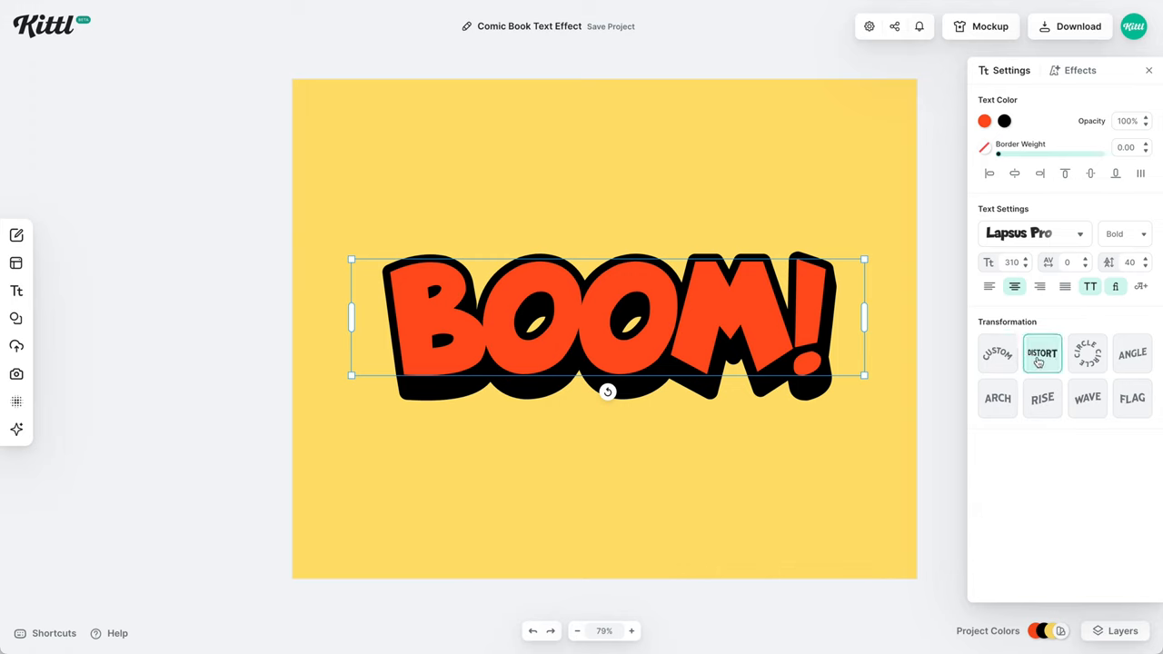
- Distort the BOOM! text so its right side grows larger in perspective
{"action": "left_click", "coordinate": [1042, 353]}
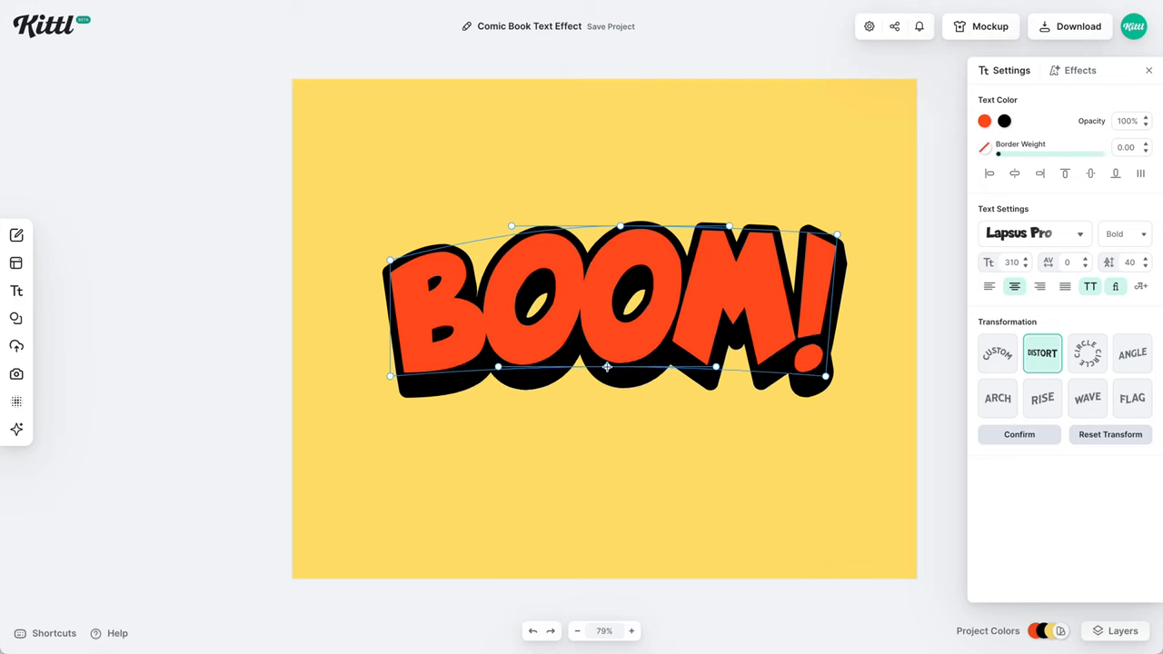
{"action": "left_click_drag", "start_coordinate": [389, 375], "coordinate": [384, 385]}
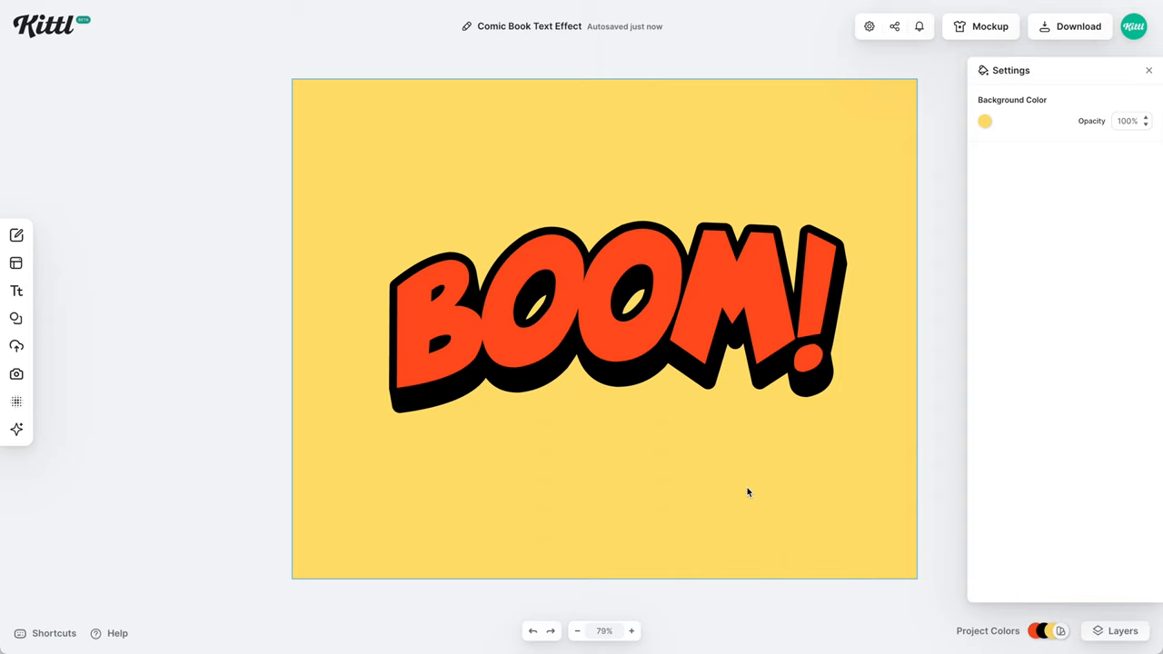
{"action": "mouse_move", "coordinate": [773, 419]}
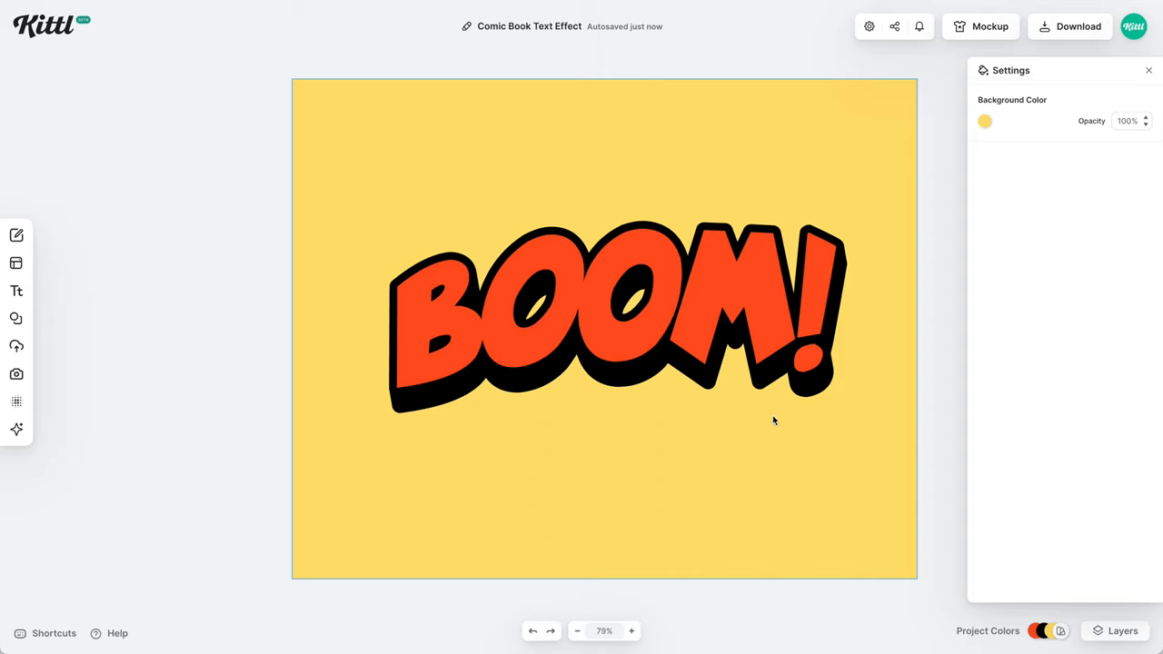
- Search the graphic elements library for 'car' and scroll the results
{"action": "left_click", "coordinate": [16, 318]}
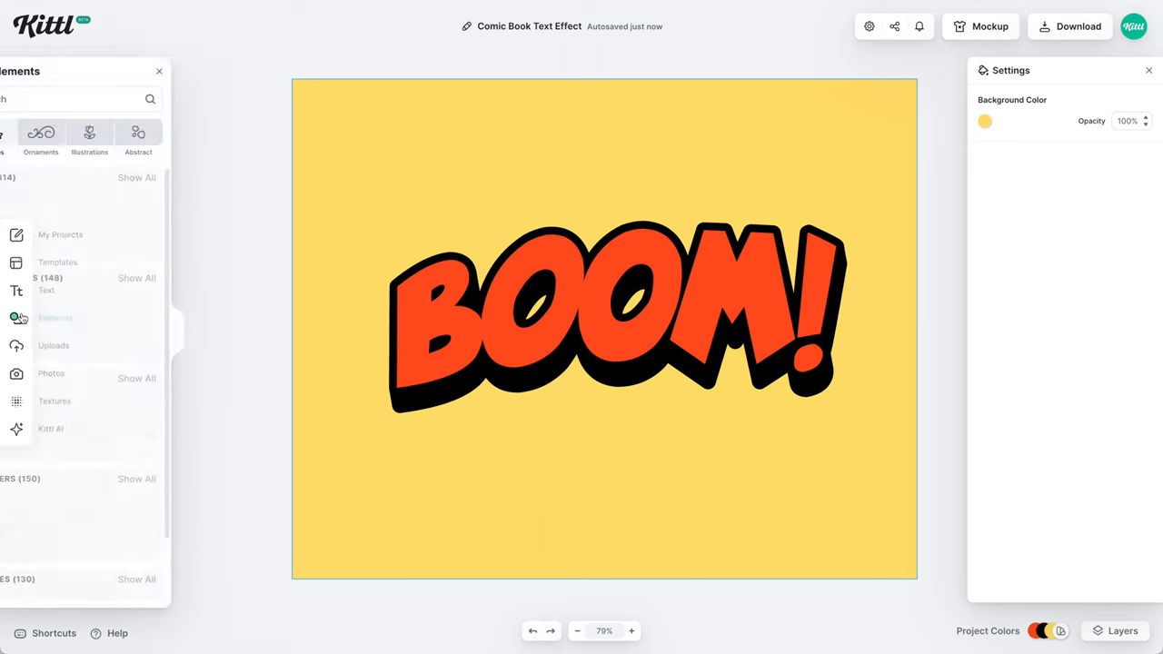
{"action": "type", "text": "cartoon"}
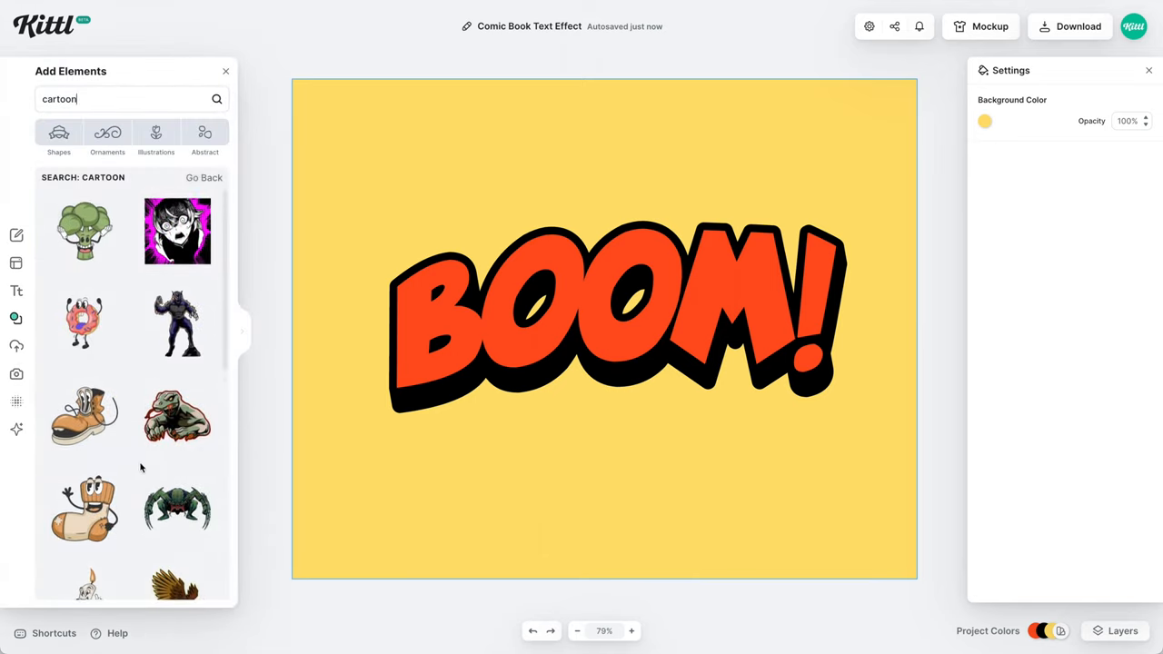
{"action": "scroll", "scroll_direction": "down", "scroll_amount": 3}
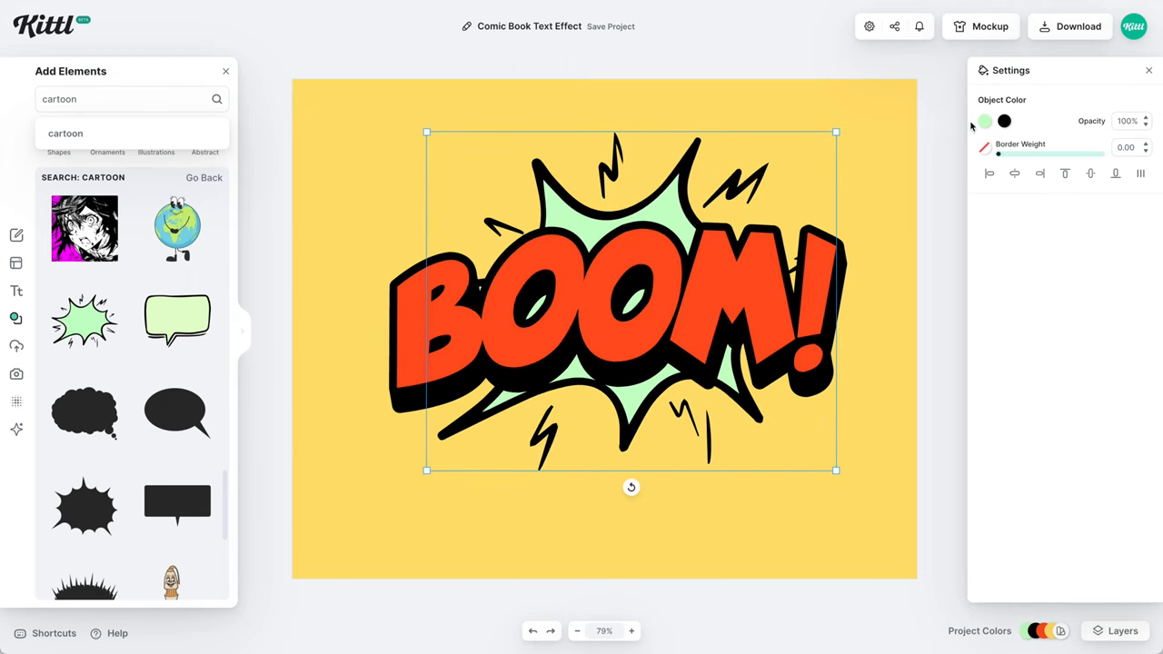
- Recolor the burst fill from pale green to soft pale yellow
{"action": "left_click", "coordinate": [985, 121]}
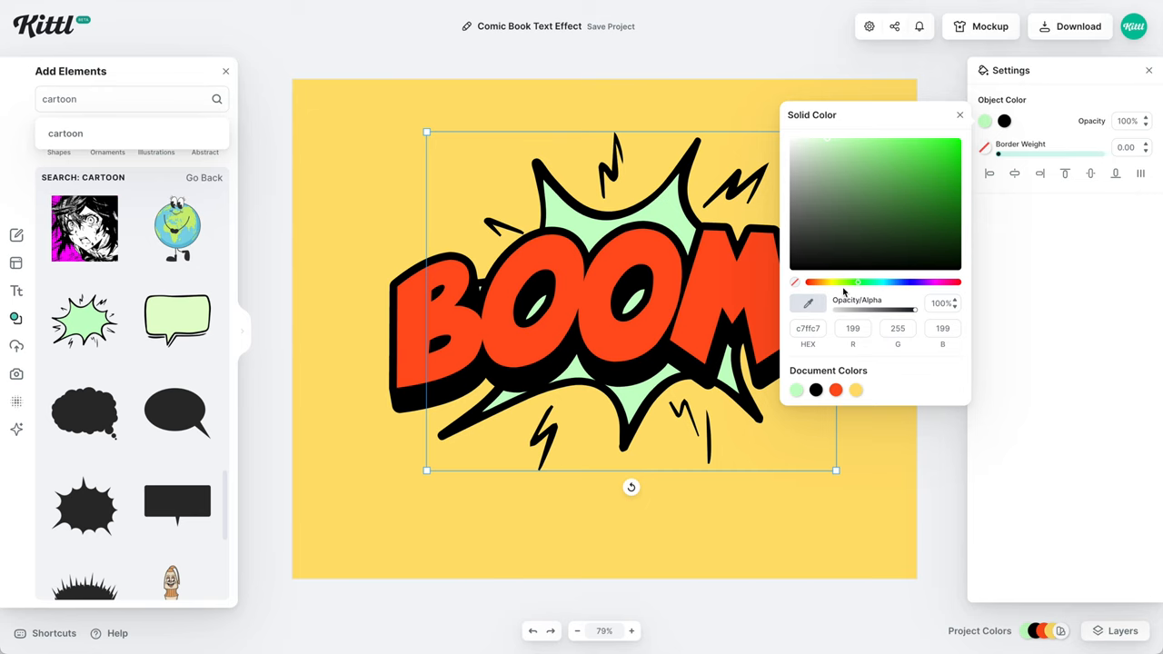
{"action": "left_click", "coordinate": [849, 165]}
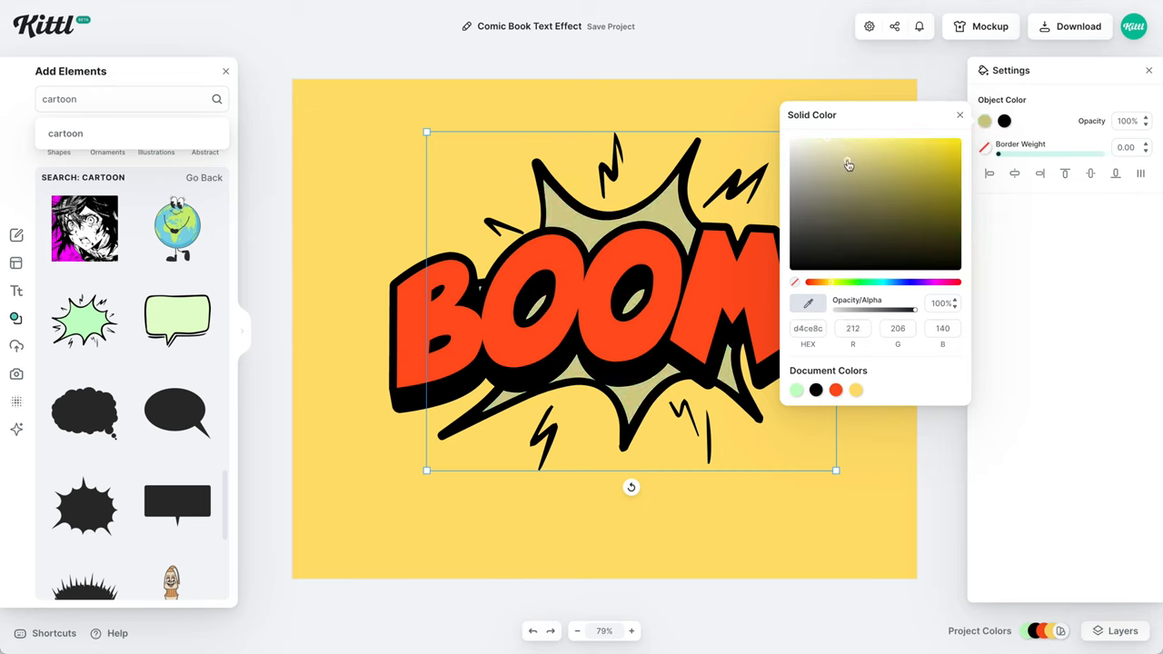
{"action": "left_click", "coordinate": [849, 164]}
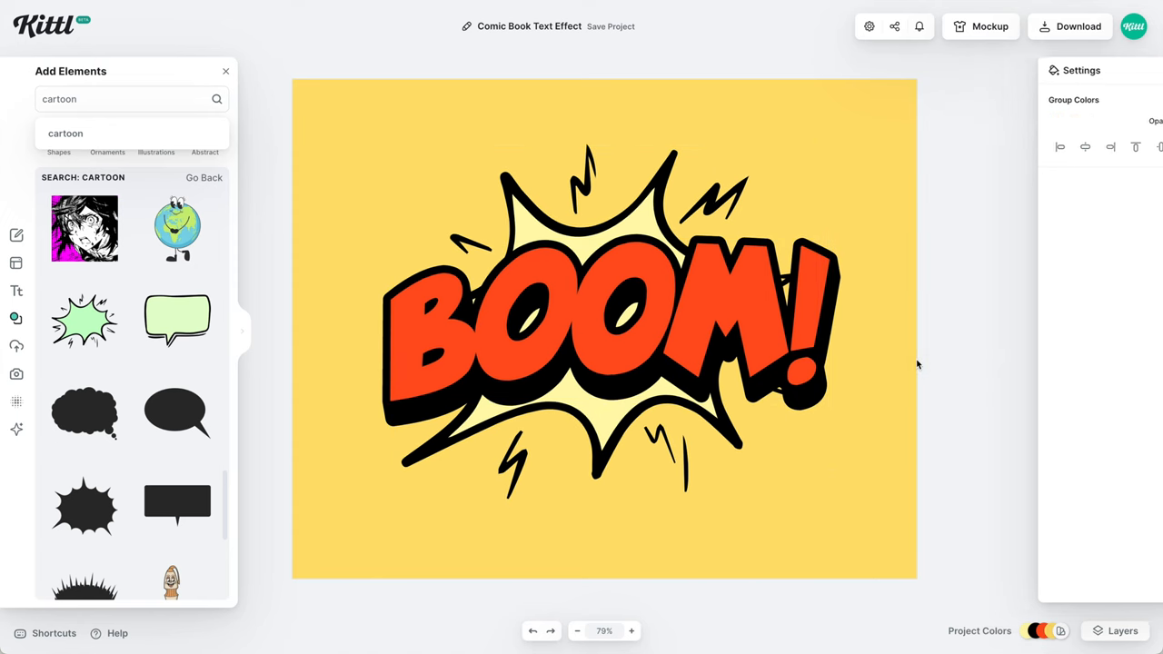
{"action": "left_click", "coordinate": [16, 402]}
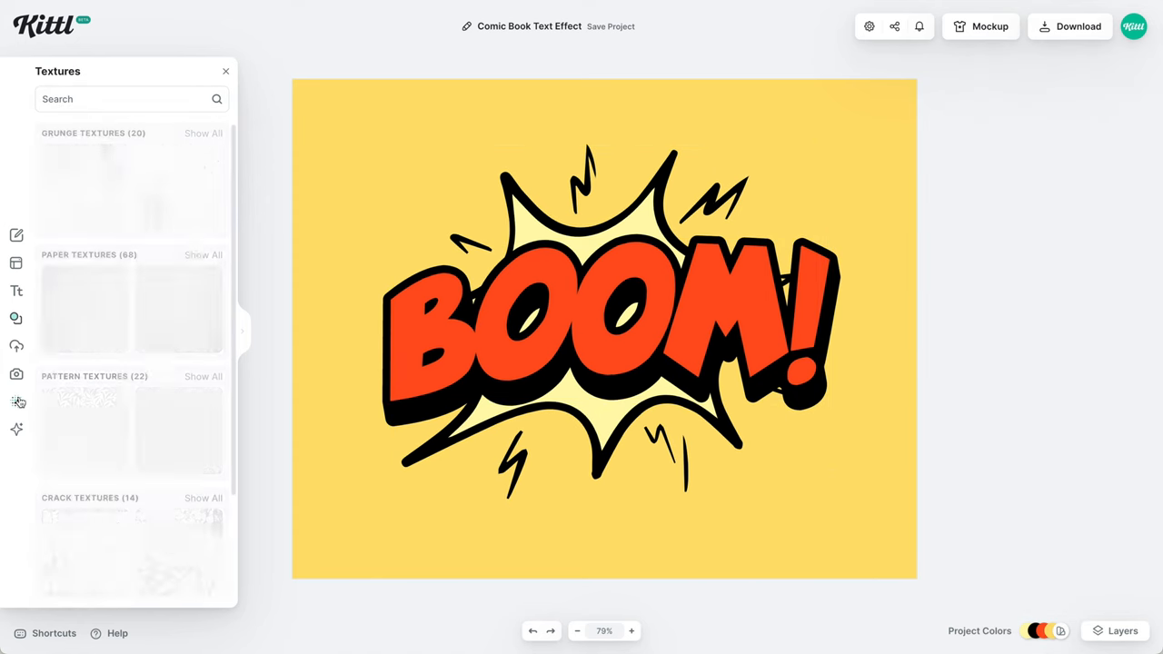
- Scroll to Halftone Textures and apply the first halftone over the artwork
{"action": "scroll", "scroll_direction": "down", "scroll_amount": 3}
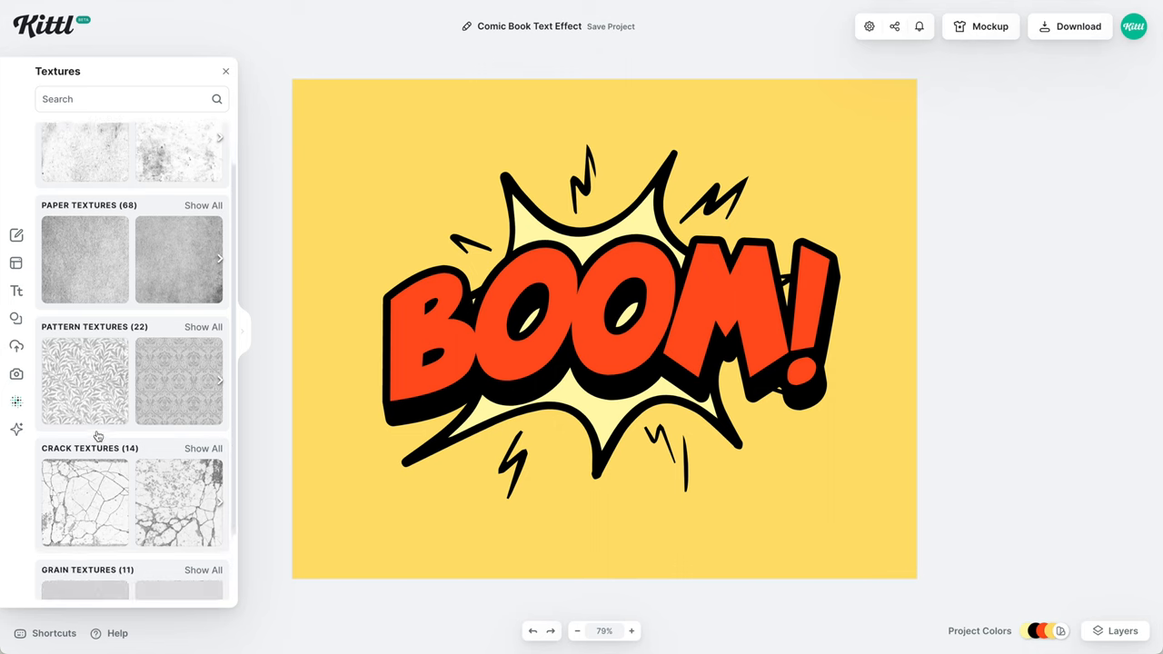
{"action": "scroll", "scroll_direction": "down", "scroll_amount": 3}
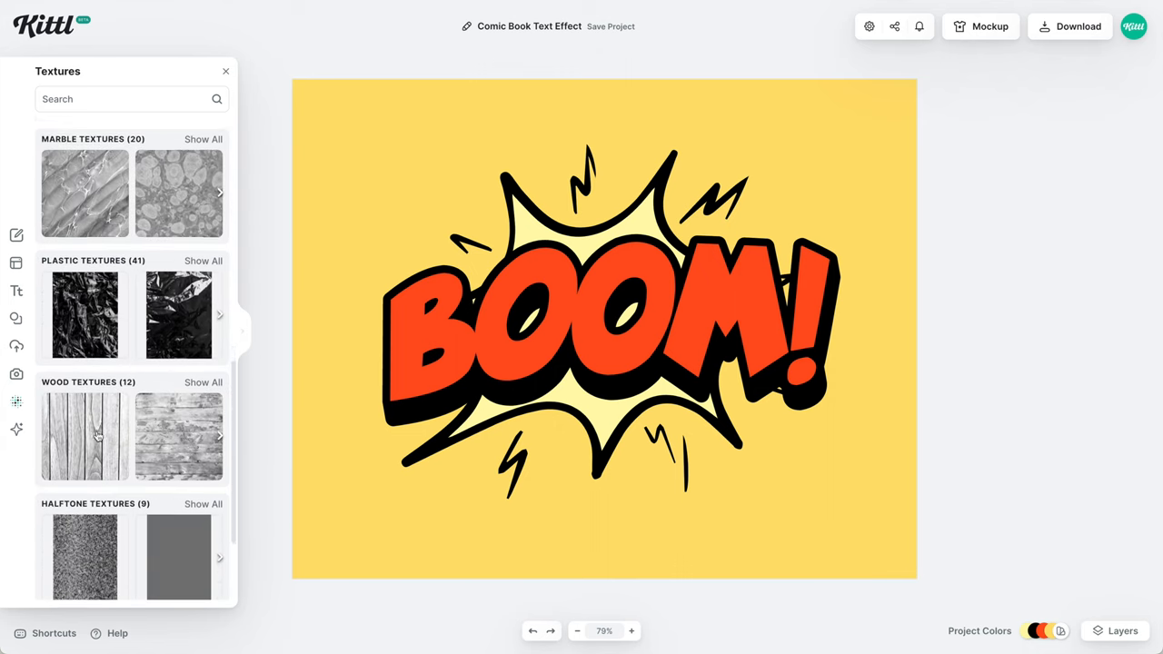
{"action": "scroll", "scroll_direction": "down", "scroll_amount": 3}
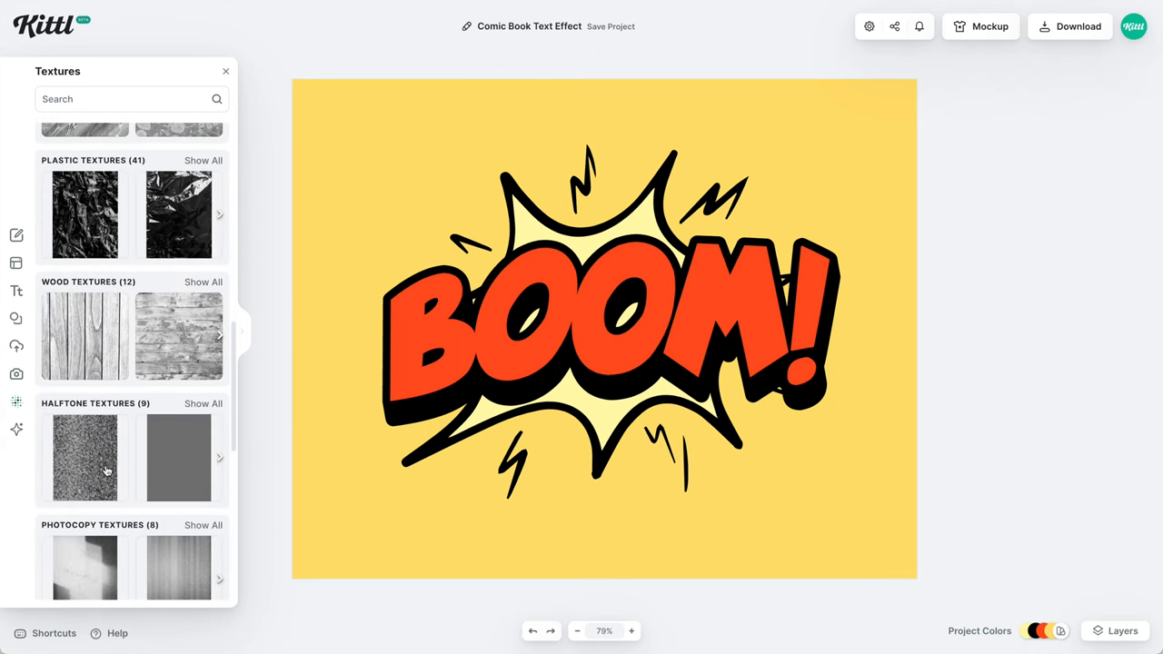
{"action": "left_click", "coordinate": [85, 459]}
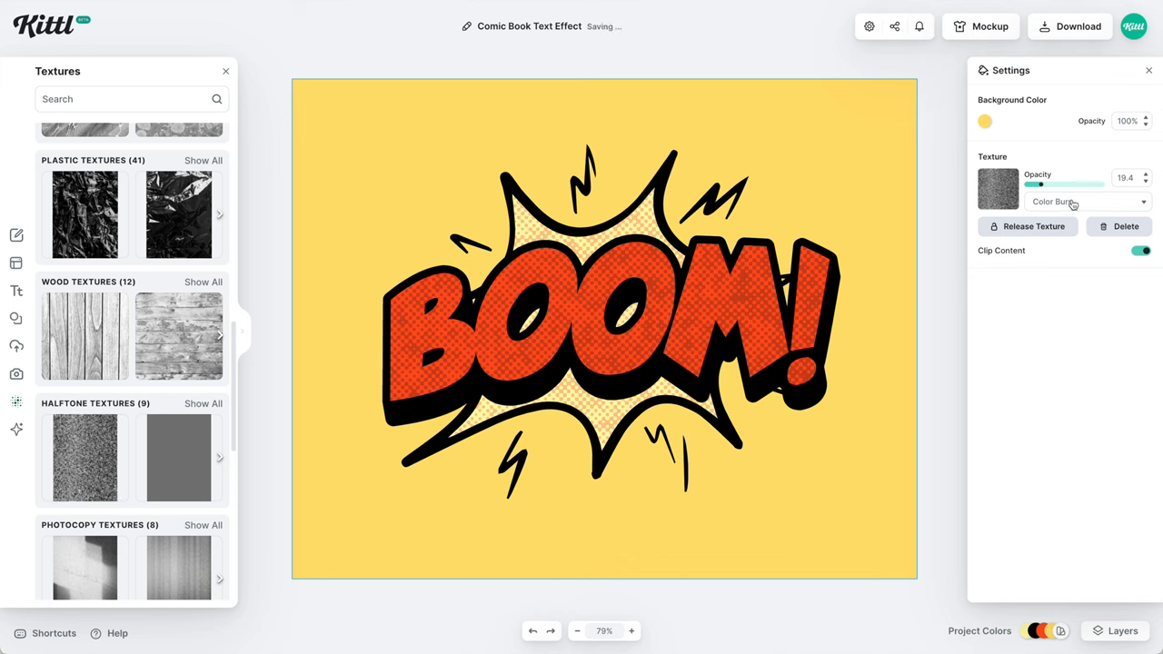
- Raise texture opacity to about 91% and swap in a spotlight-style halftone
{"action": "left_click_drag", "start_coordinate": [1038, 185], "coordinate": [1079, 184]}
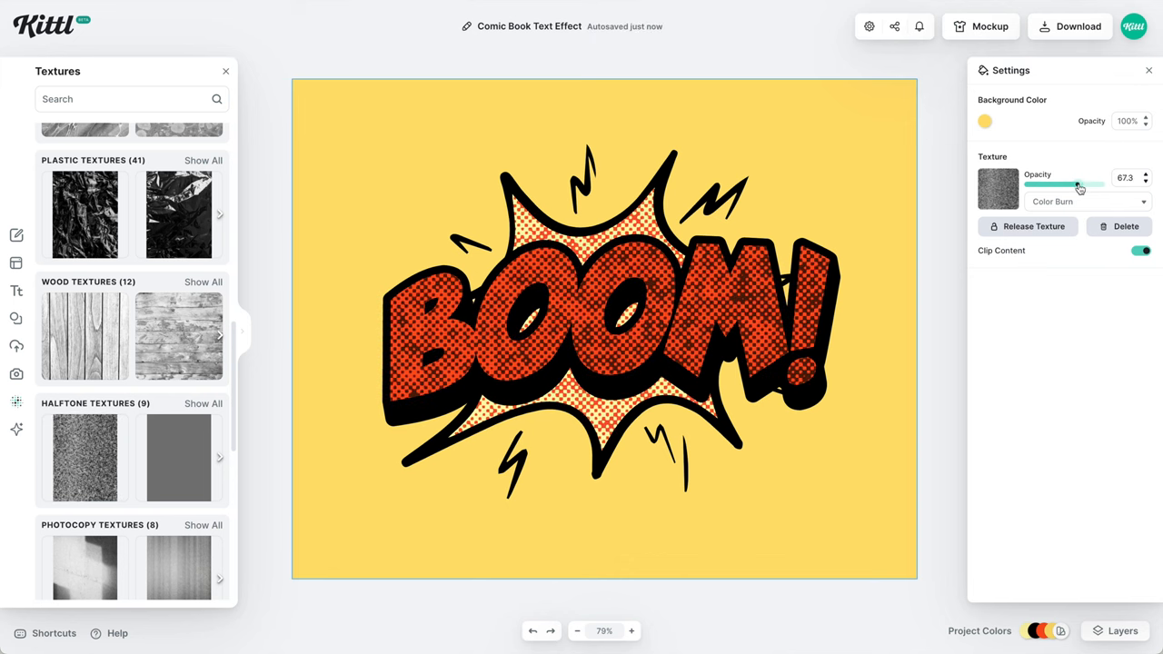
{"action": "left_click_drag", "start_coordinate": [1063, 185], "coordinate": [1104, 184]}
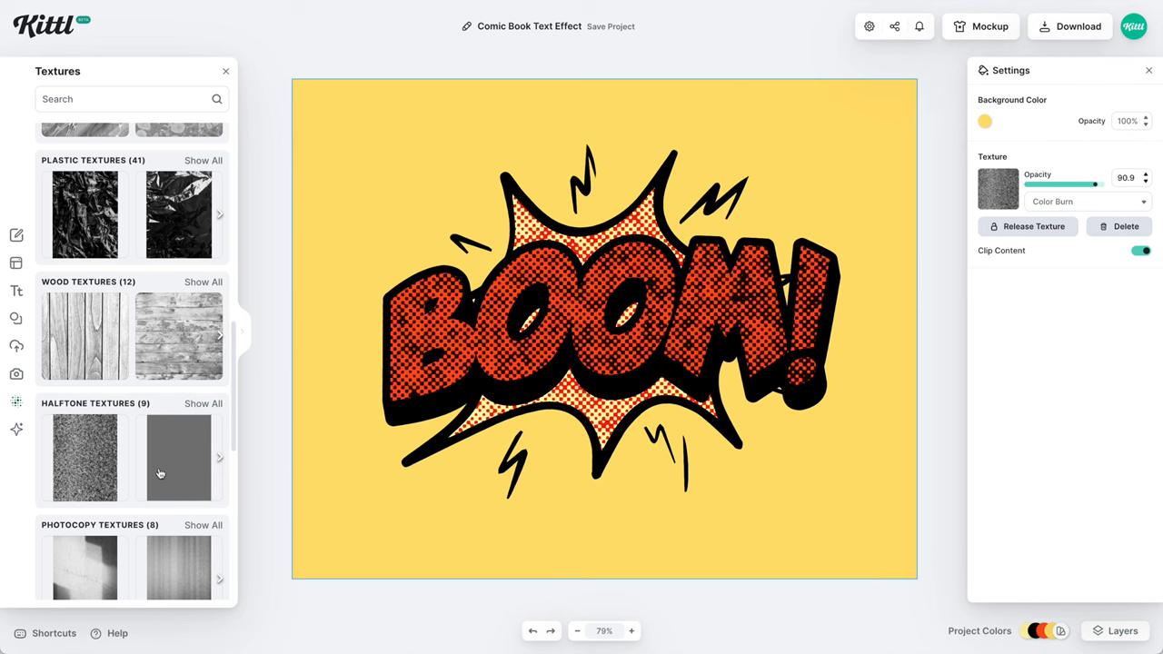
{"action": "left_click", "coordinate": [178, 457]}
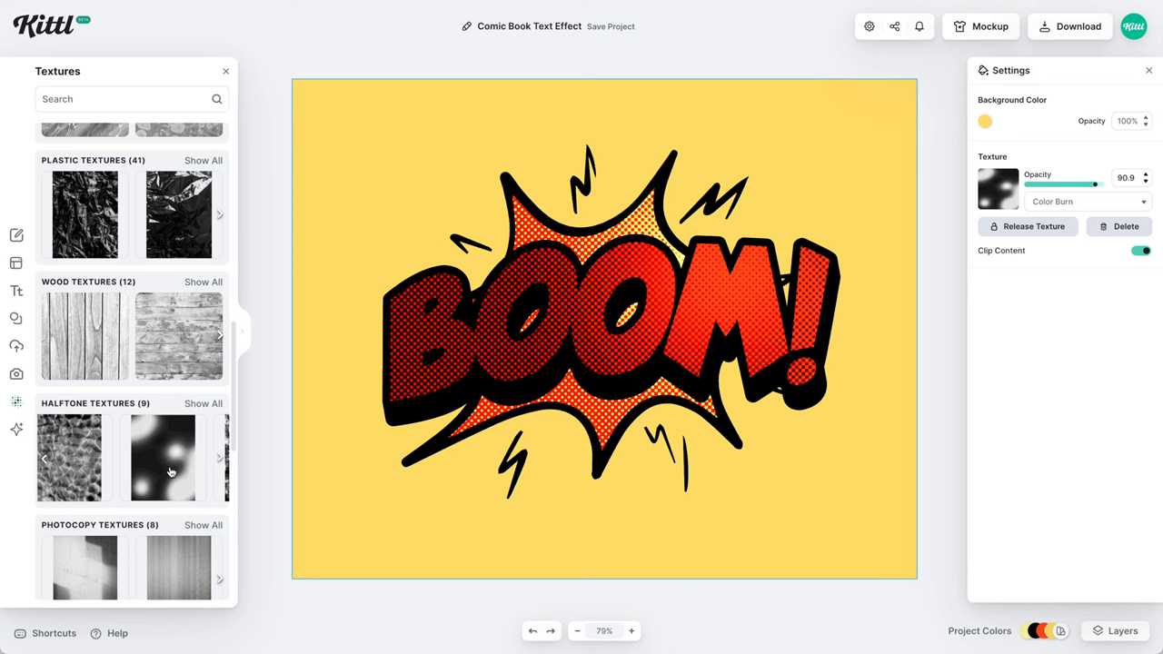
- Try several halftone thumbnails, keeping the soft blob texture with edge-only dots
{"action": "left_click", "coordinate": [74, 458]}
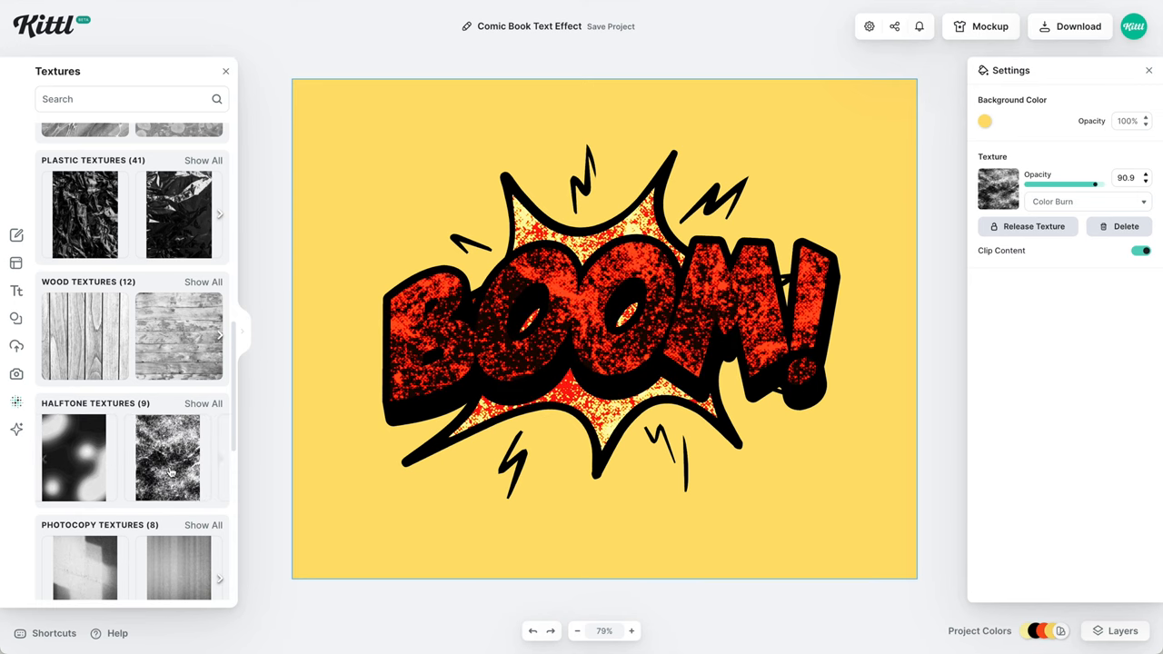
{"action": "left_click", "coordinate": [167, 458]}
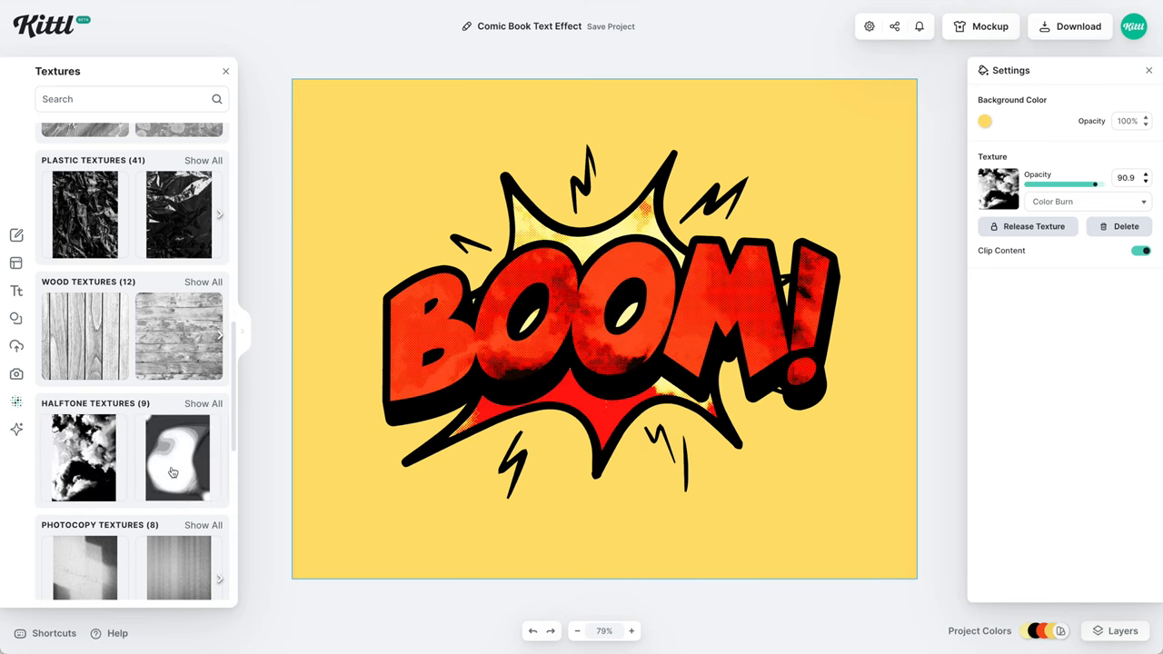
{"action": "left_click", "coordinate": [178, 457]}
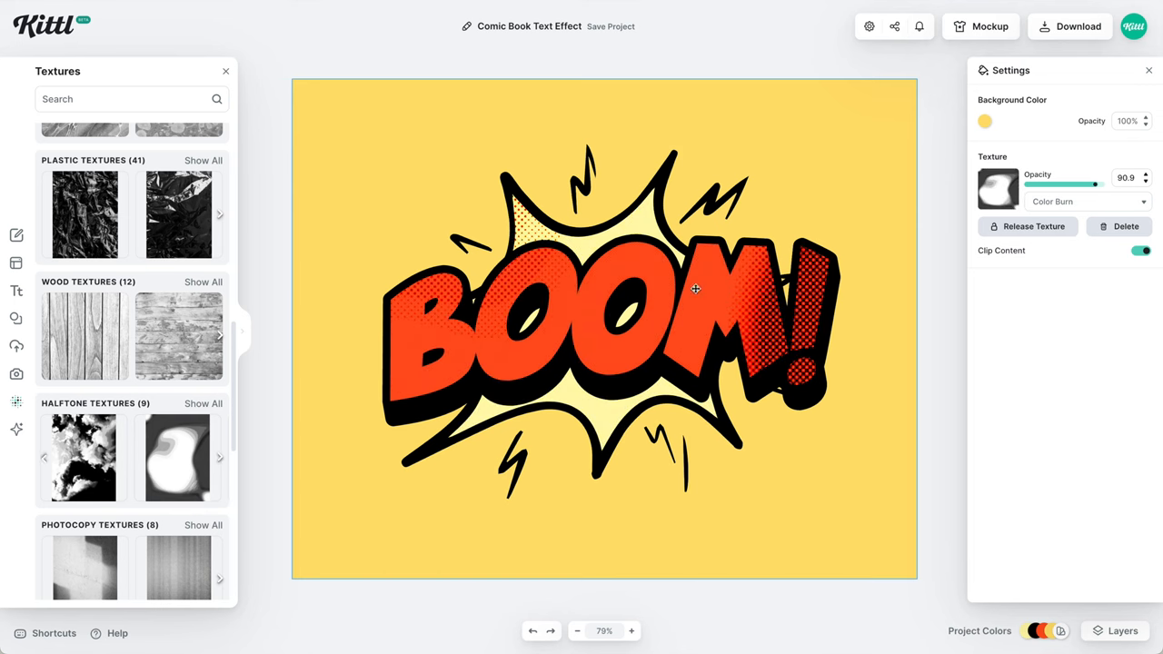
{"action": "mouse_move", "coordinate": [797, 494]}
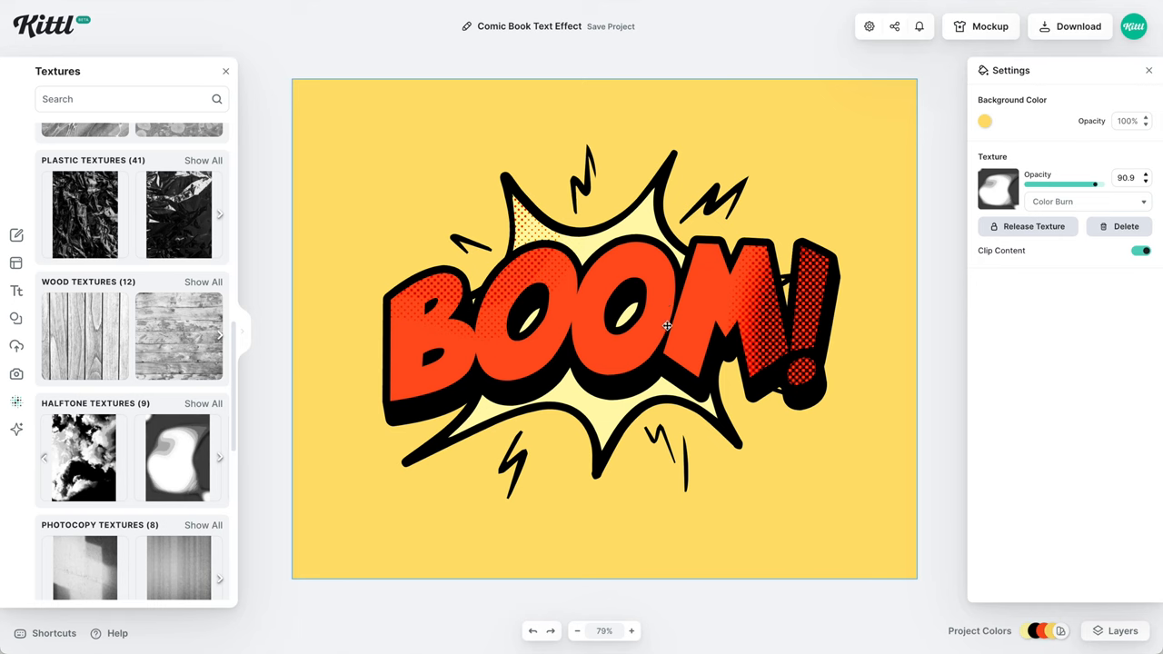
{"action": "mouse_move", "coordinate": [627, 361]}
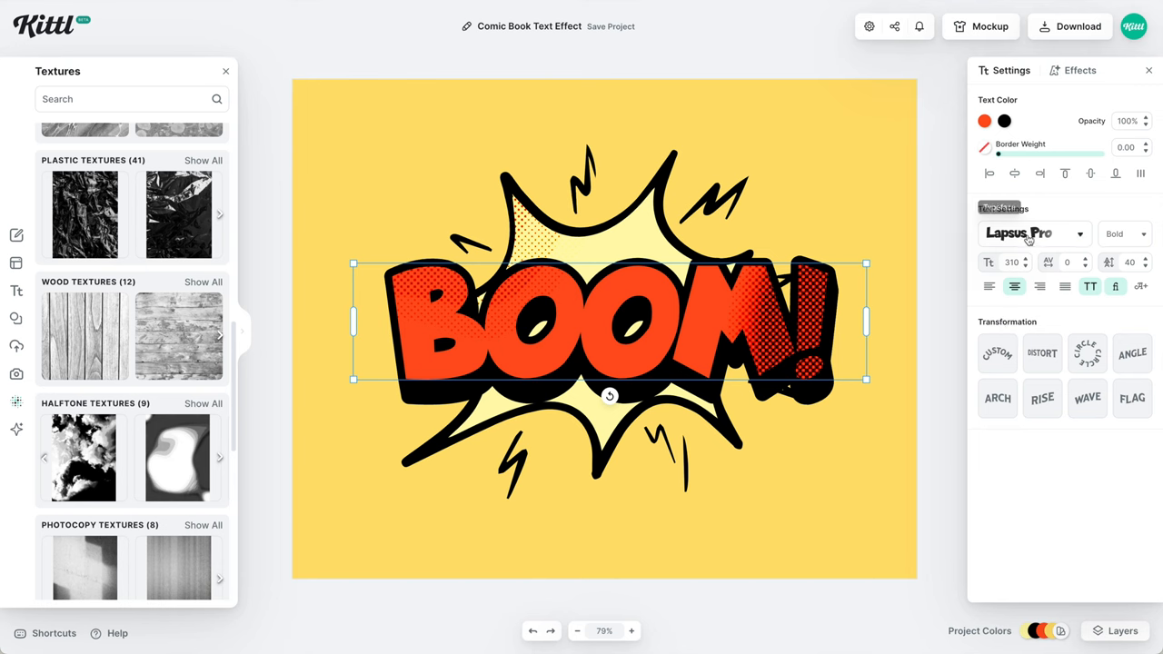
- Search 'catch' and change the BOOM! typeface to Signpainter Catchwords
{"action": "left_click", "coordinate": [1033, 233]}
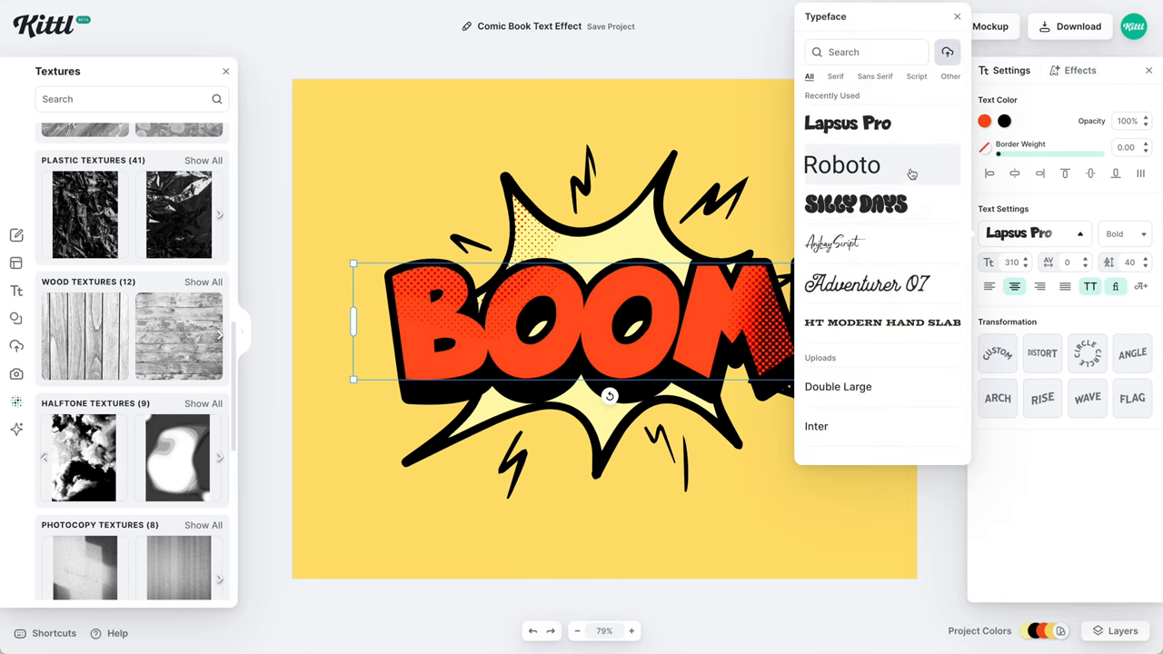
{"action": "type", "text": "c"}
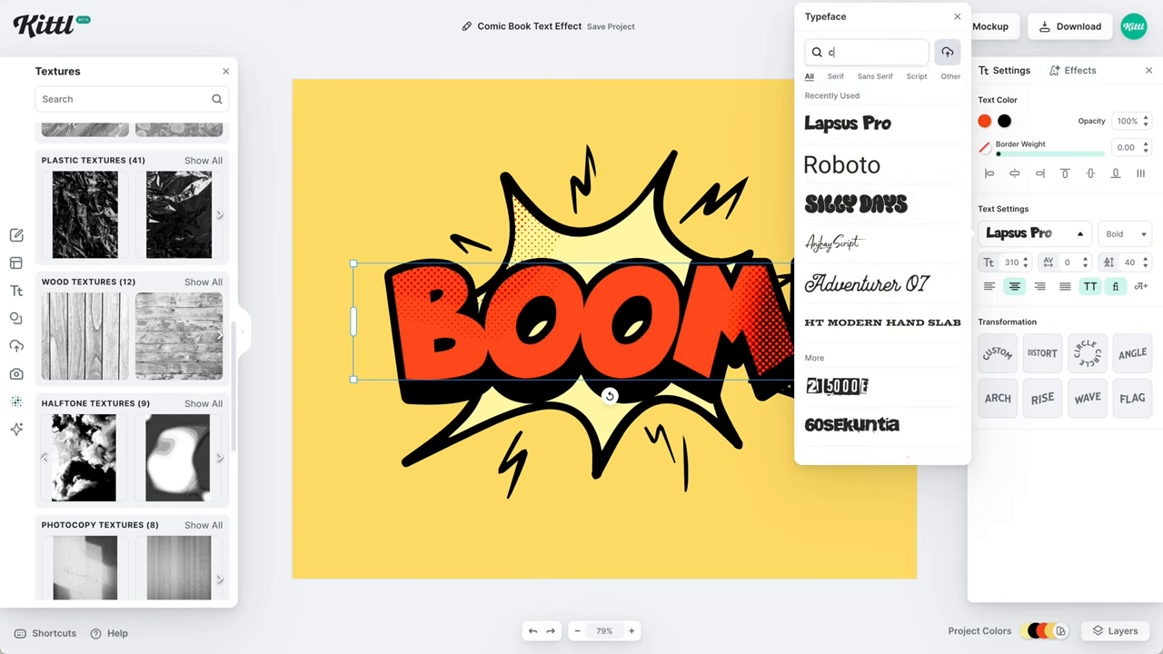
{"action": "type", "text": "atch"}
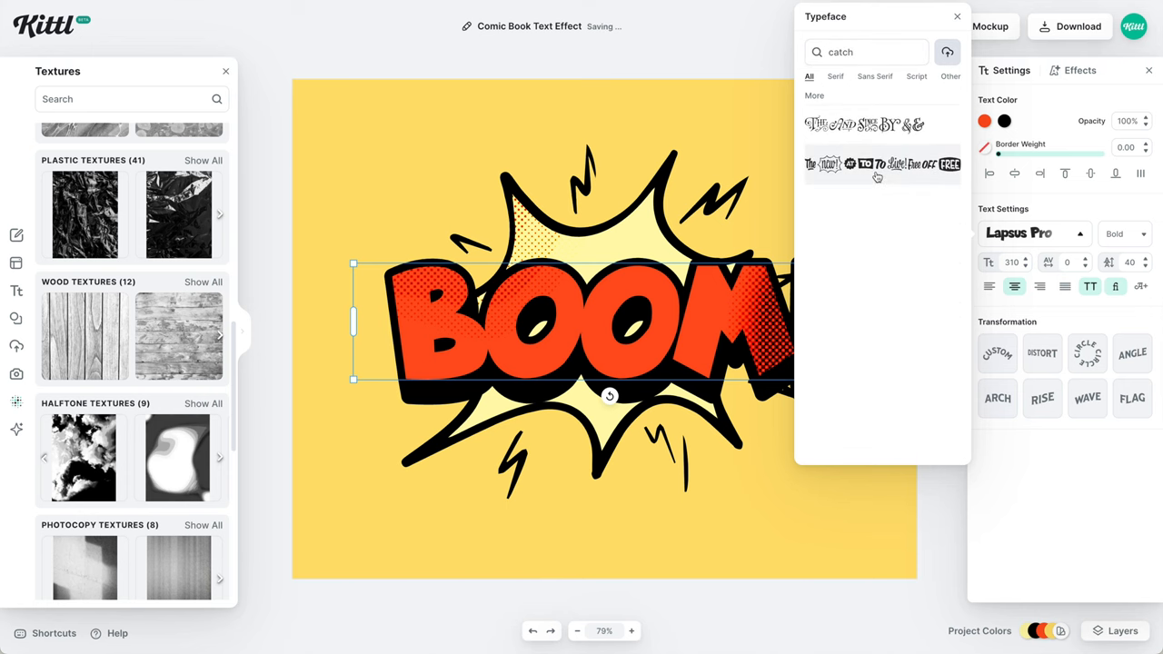
{"action": "left_click", "coordinate": [881, 163]}
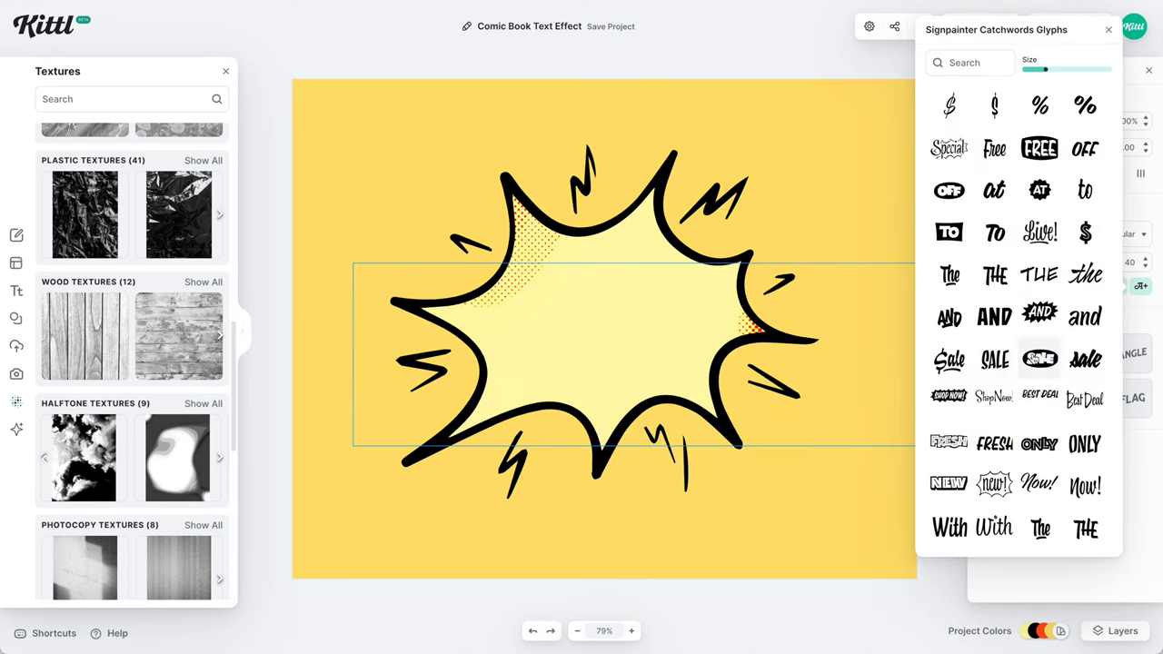
- Scroll the Signpainter Catchwords Glyphs and insert the script 'Sale' glyph in place of BOOM!
{"action": "scroll", "scroll_direction": "down", "scroll_amount": 3}
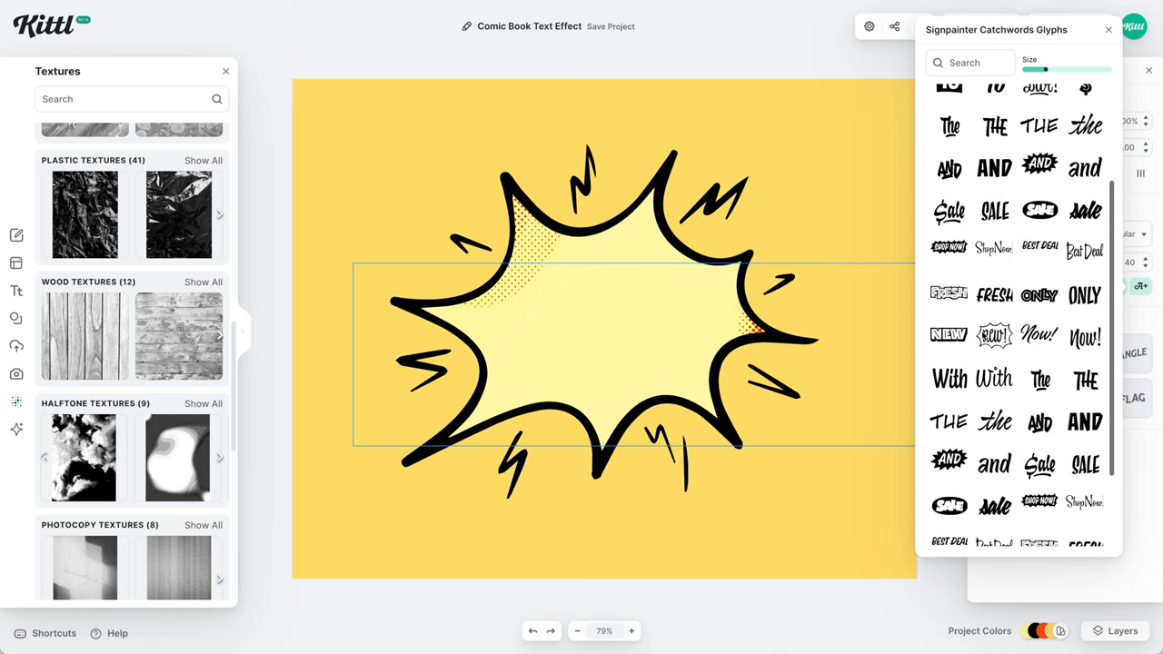
{"action": "scroll", "scroll_direction": "down", "scroll_amount": 3}
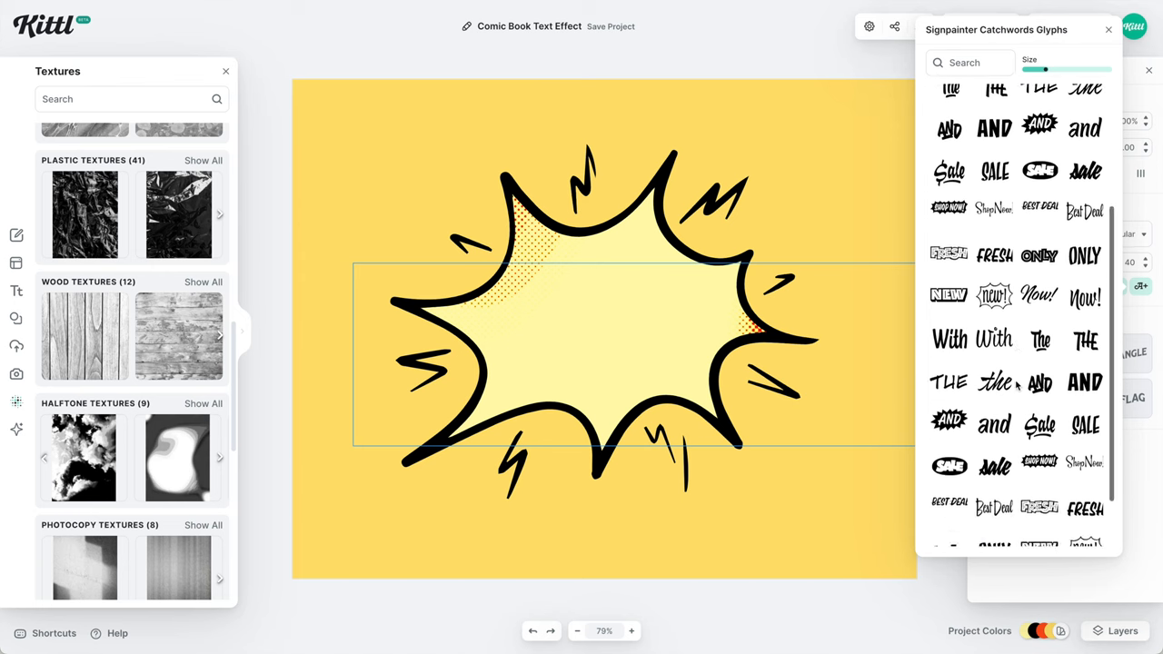
{"action": "scroll", "scroll_direction": "down", "scroll_amount": 3}
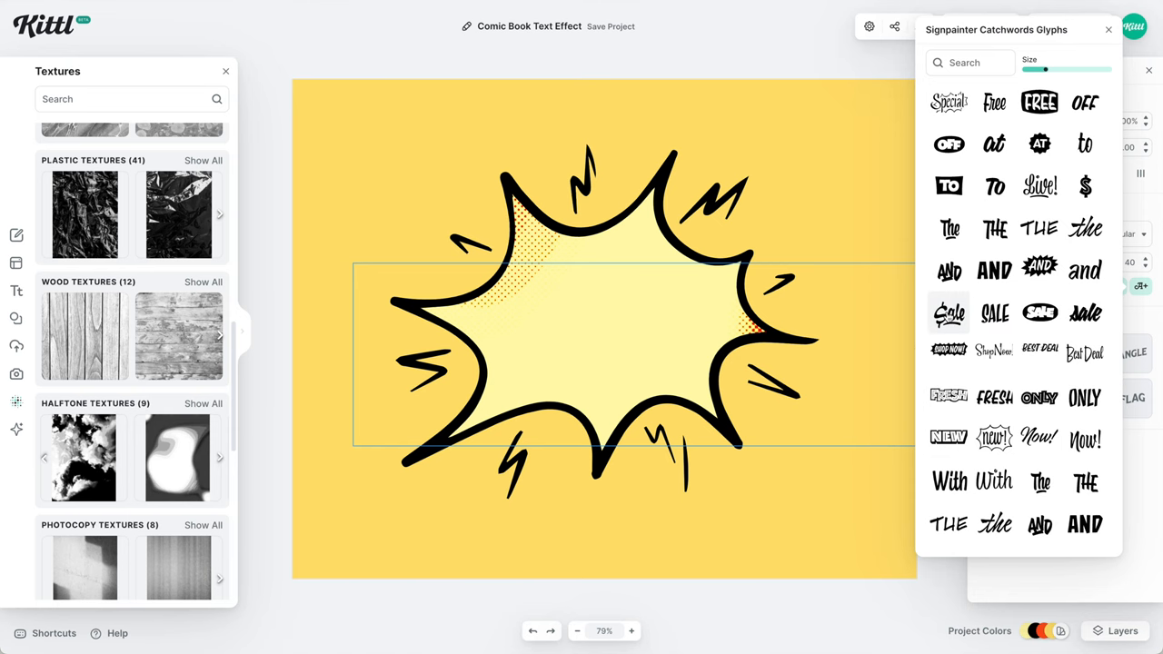
{"action": "left_click", "coordinate": [948, 312]}
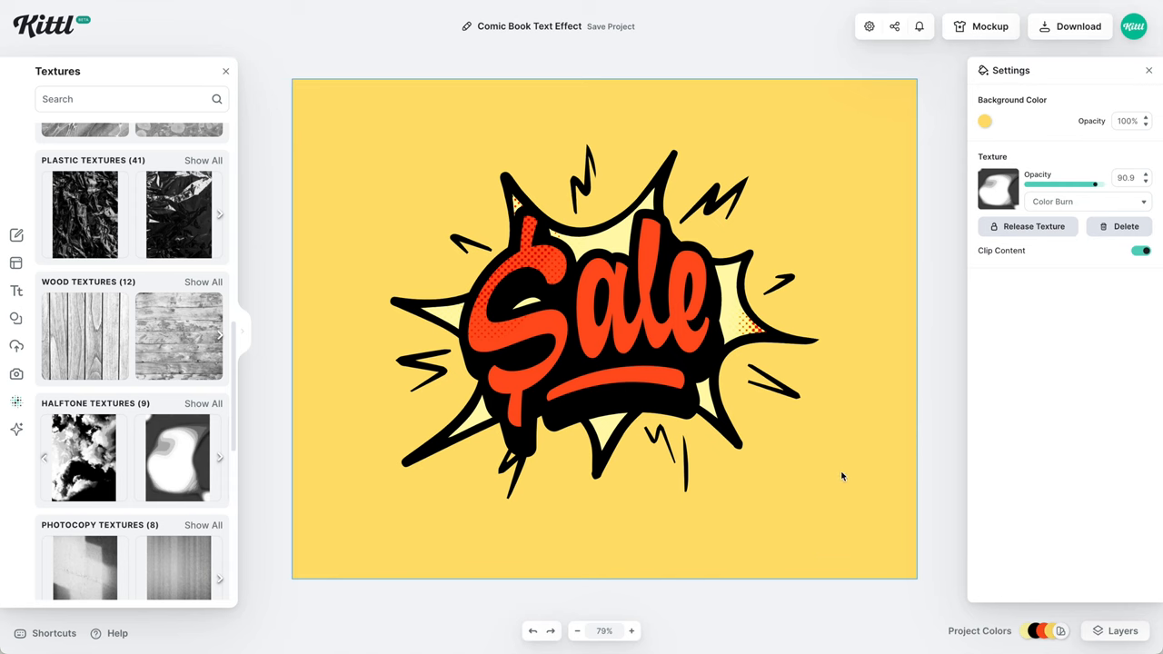
{"action": "left_click", "coordinate": [599, 308]}
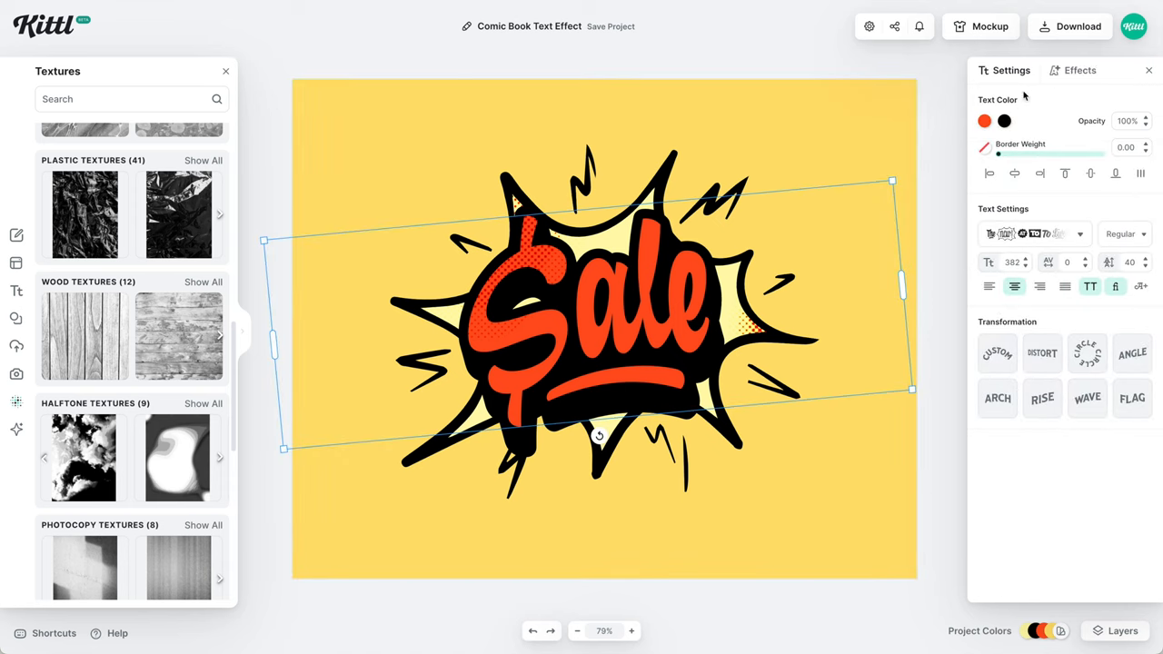
{"action": "left_click", "coordinate": [1079, 70]}
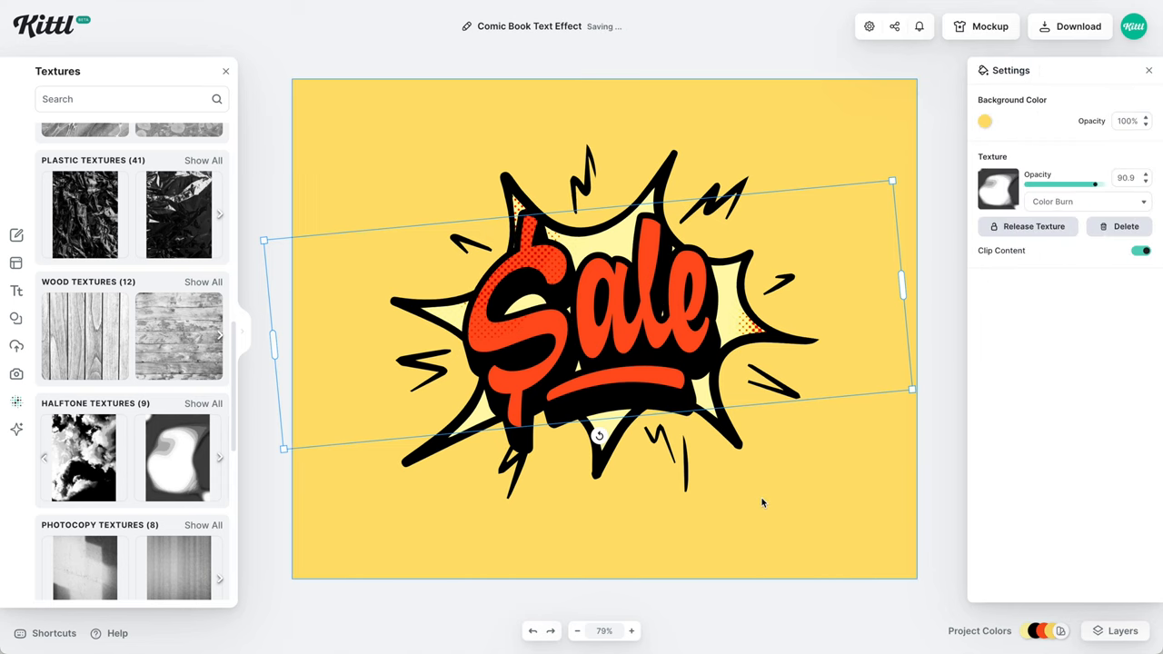
{"action": "left_click", "coordinate": [763, 502]}
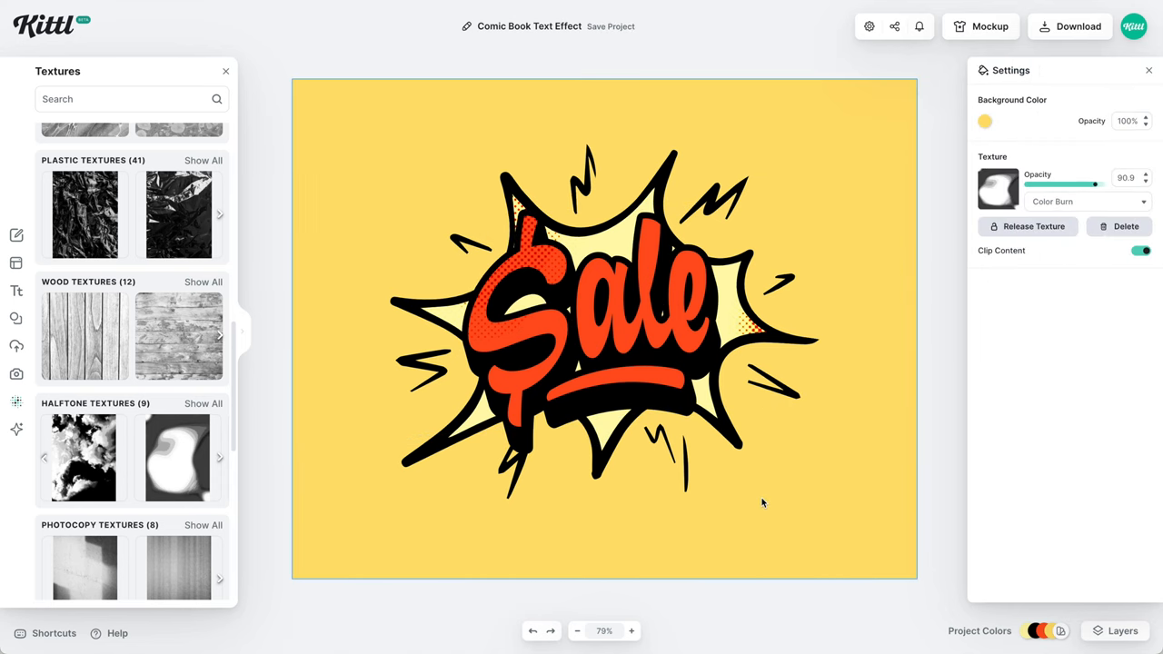